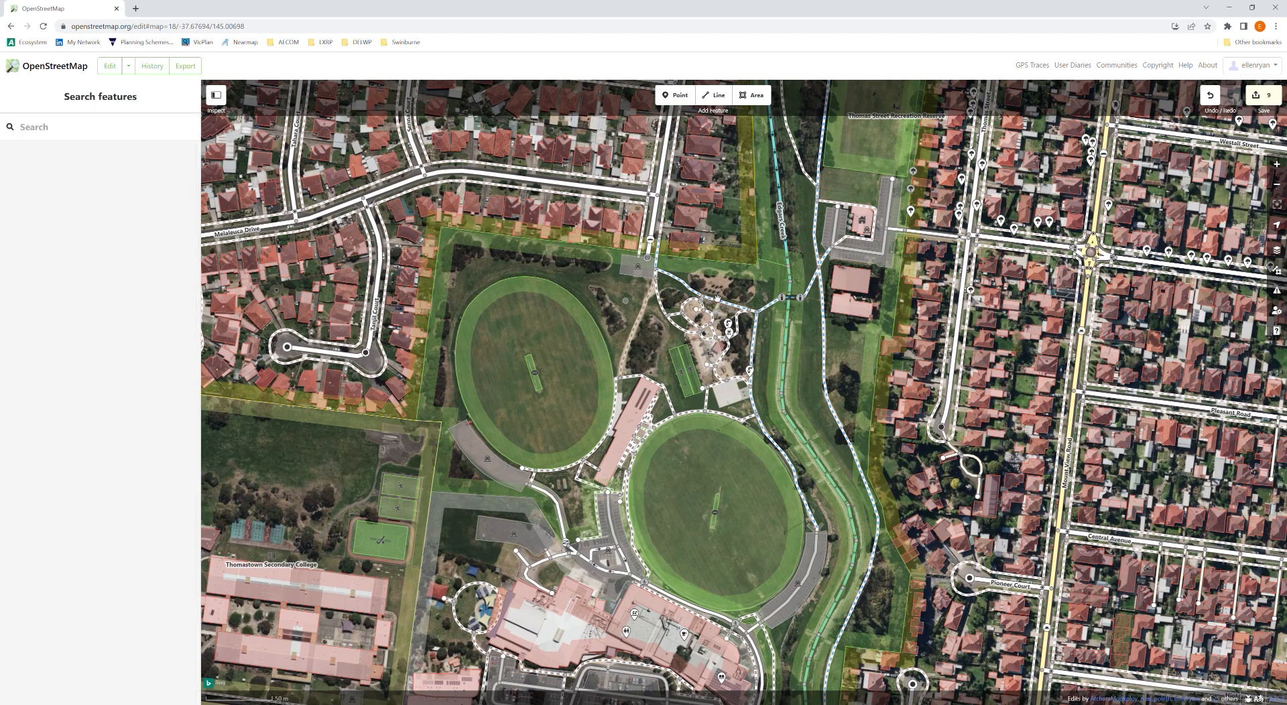
- Review building coverage around the Thomastown reserve in OpenStreetMap, then bring up MapRoom in 3ds Max
left_click(713, 332)
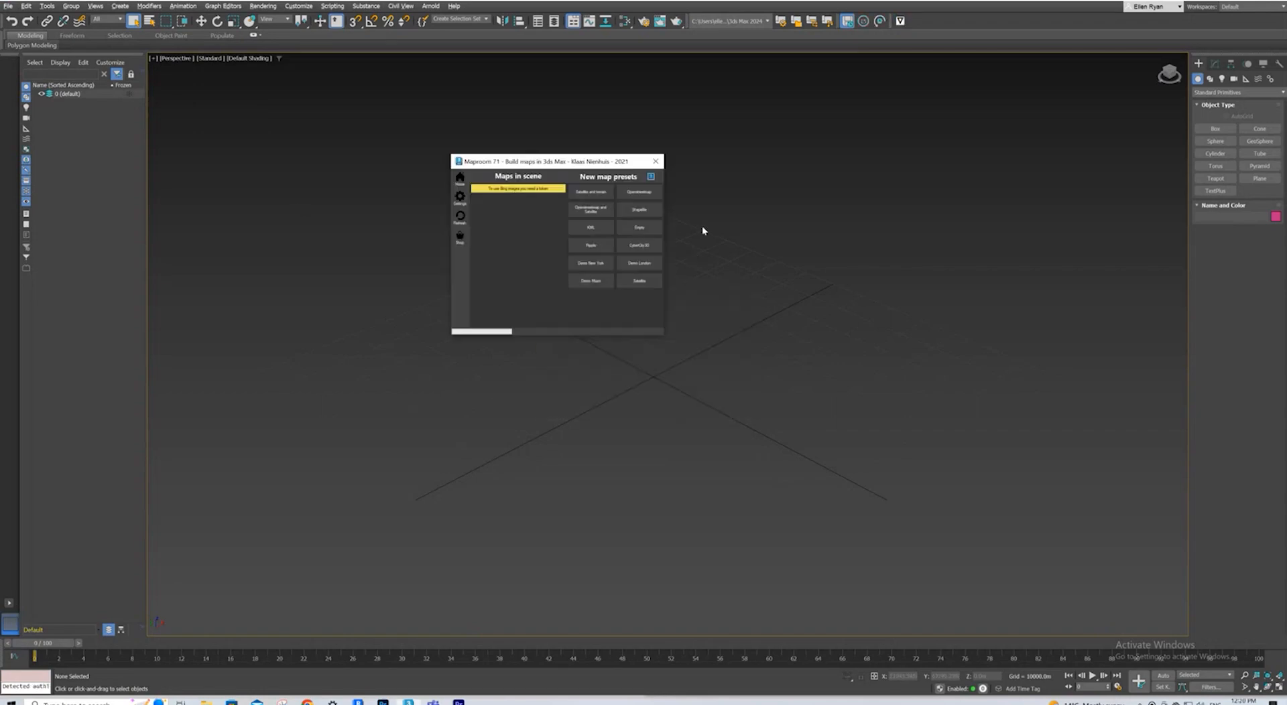
- Move the MapRoom panel aside and start a map from the OpenStreetMap preset
left_click_drag(556, 161, 453, 191)
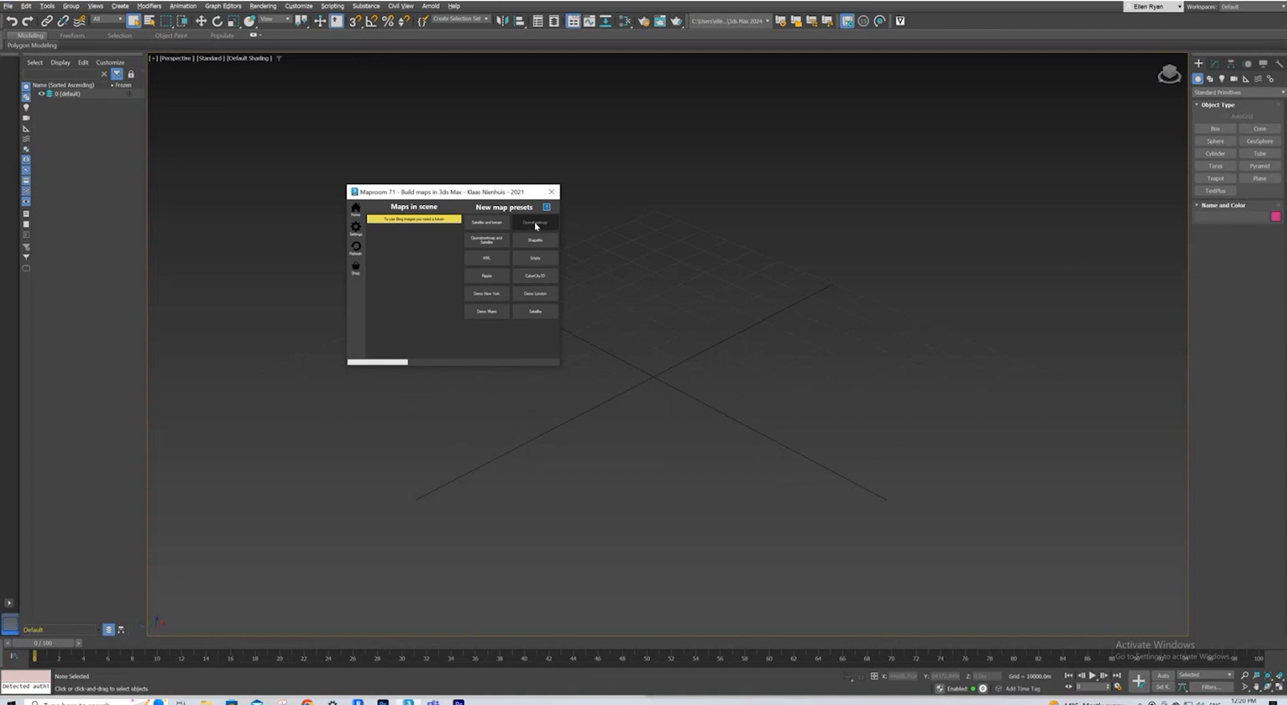
left_click(535, 223)
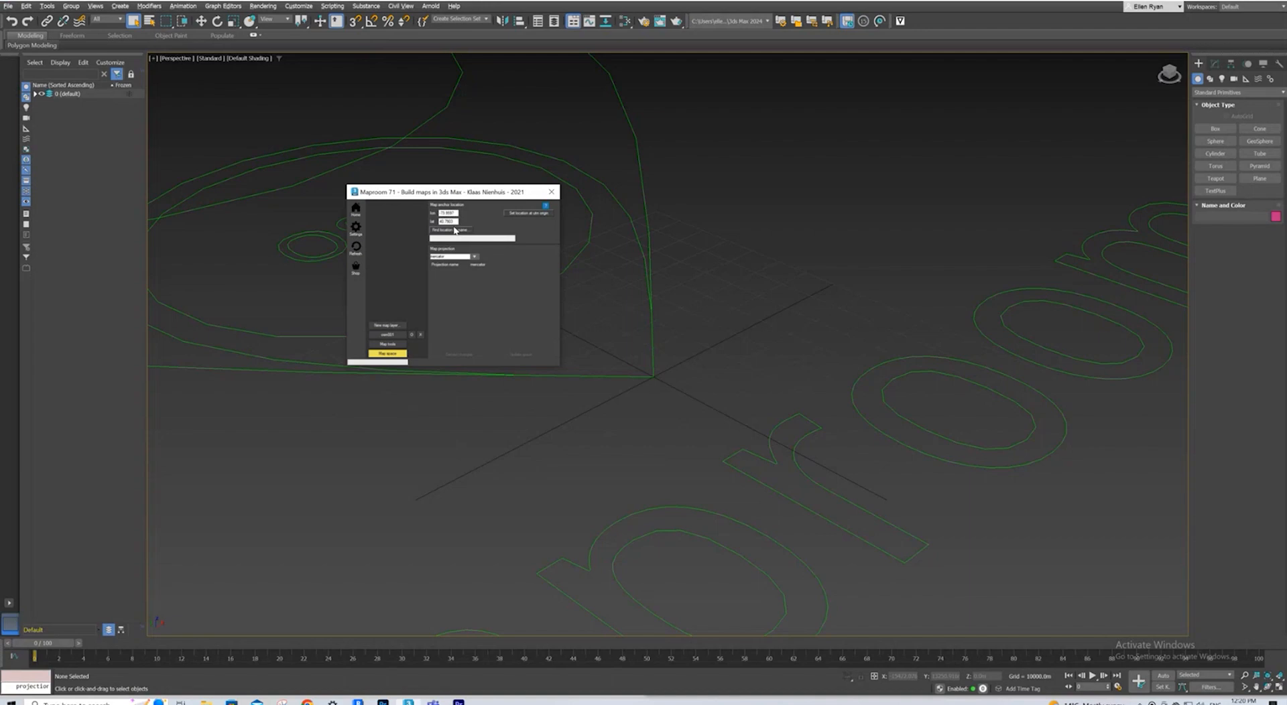
- Set the map location by name to Thomastown VIC 3074, Australia
left_click(472, 229)
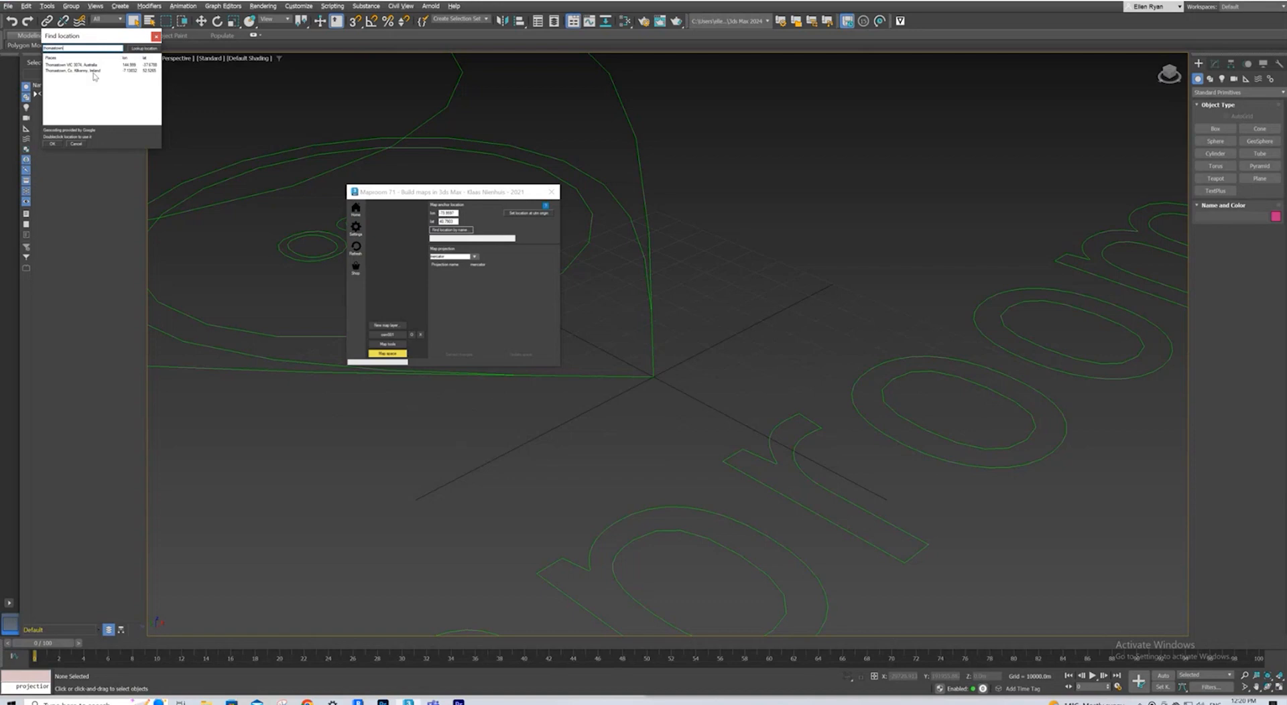
left_click(74, 65)
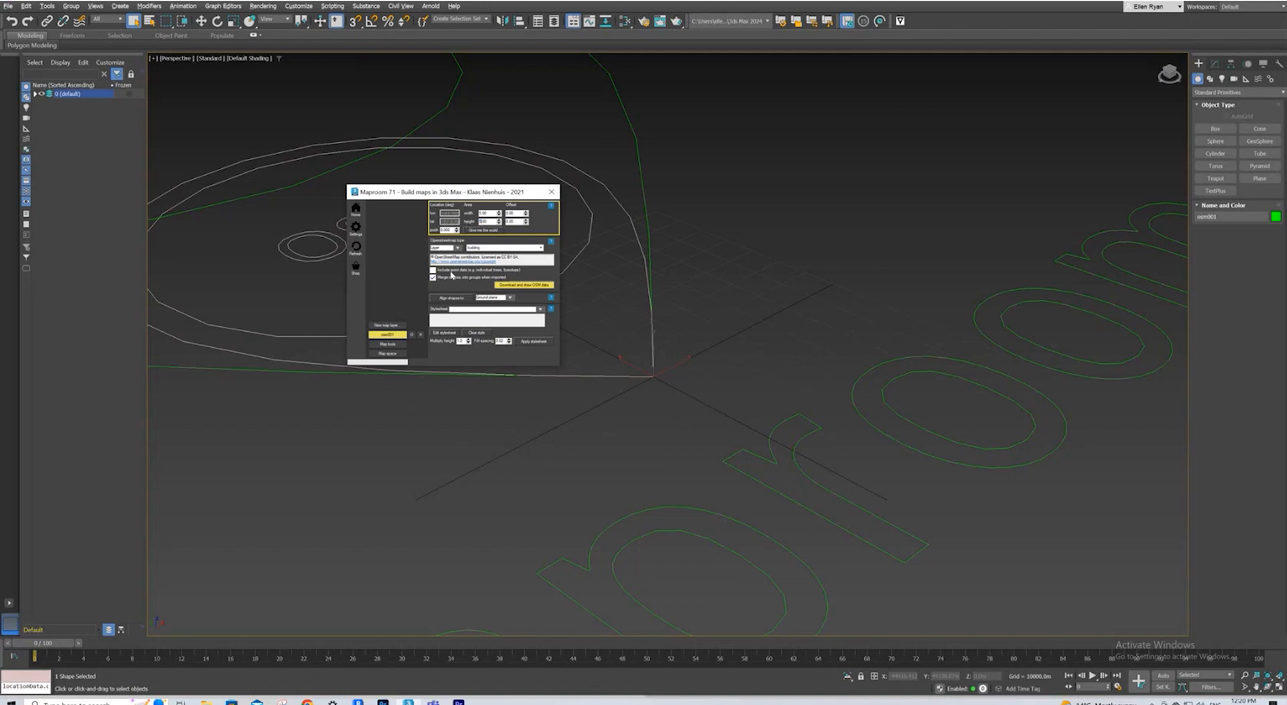
- Filter OSM data to 'Has value' for the building levels key, with 'Merge shapes into groups' unchecked
left_click(488, 297)
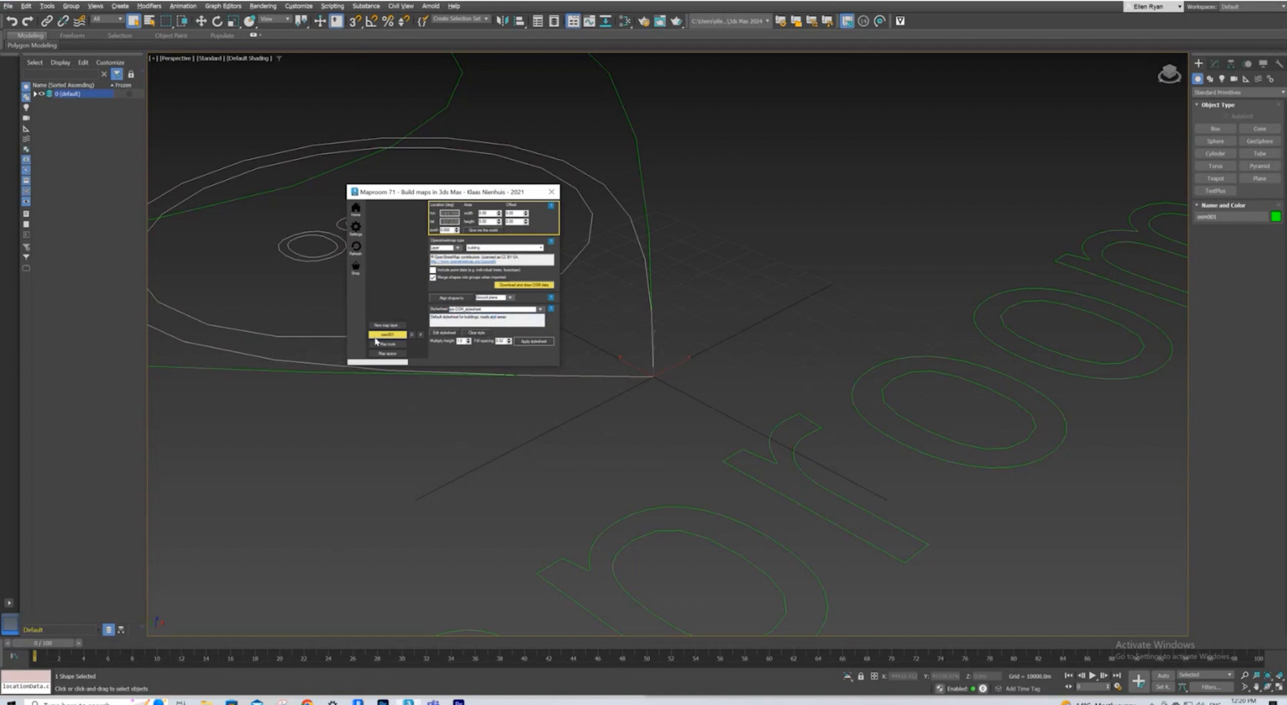
left_click(443, 248)
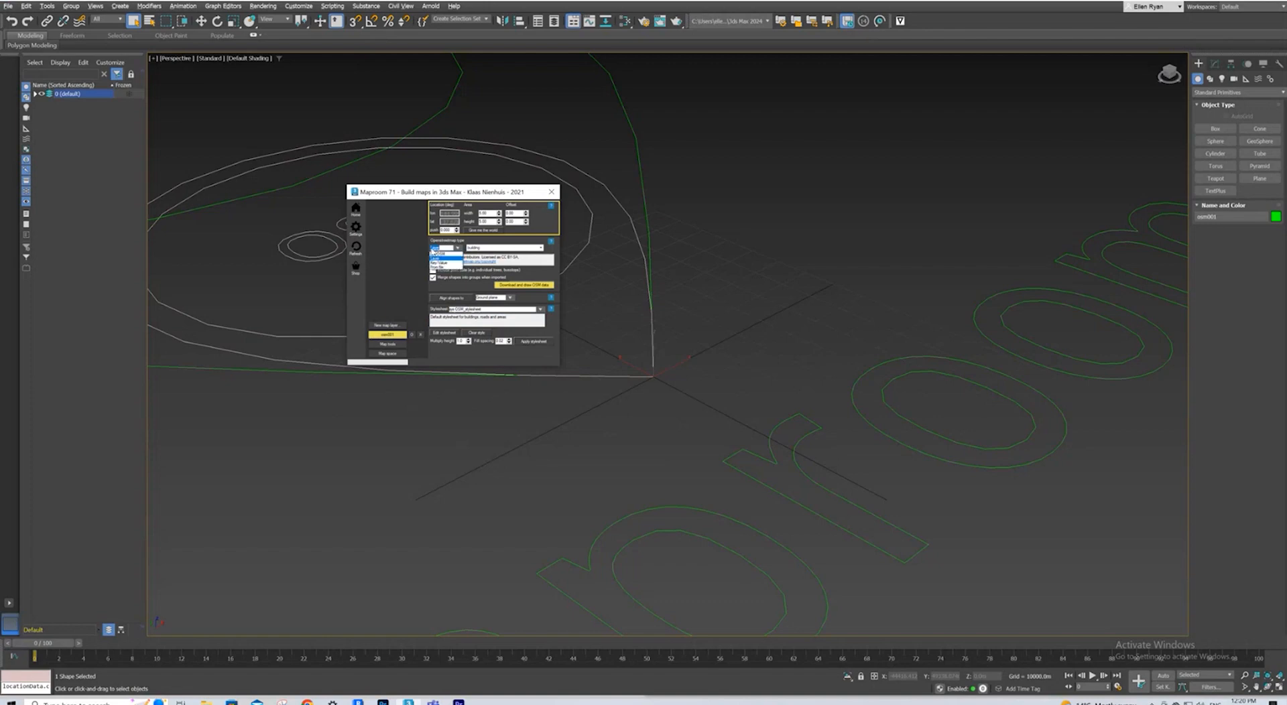
left_click(443, 258)
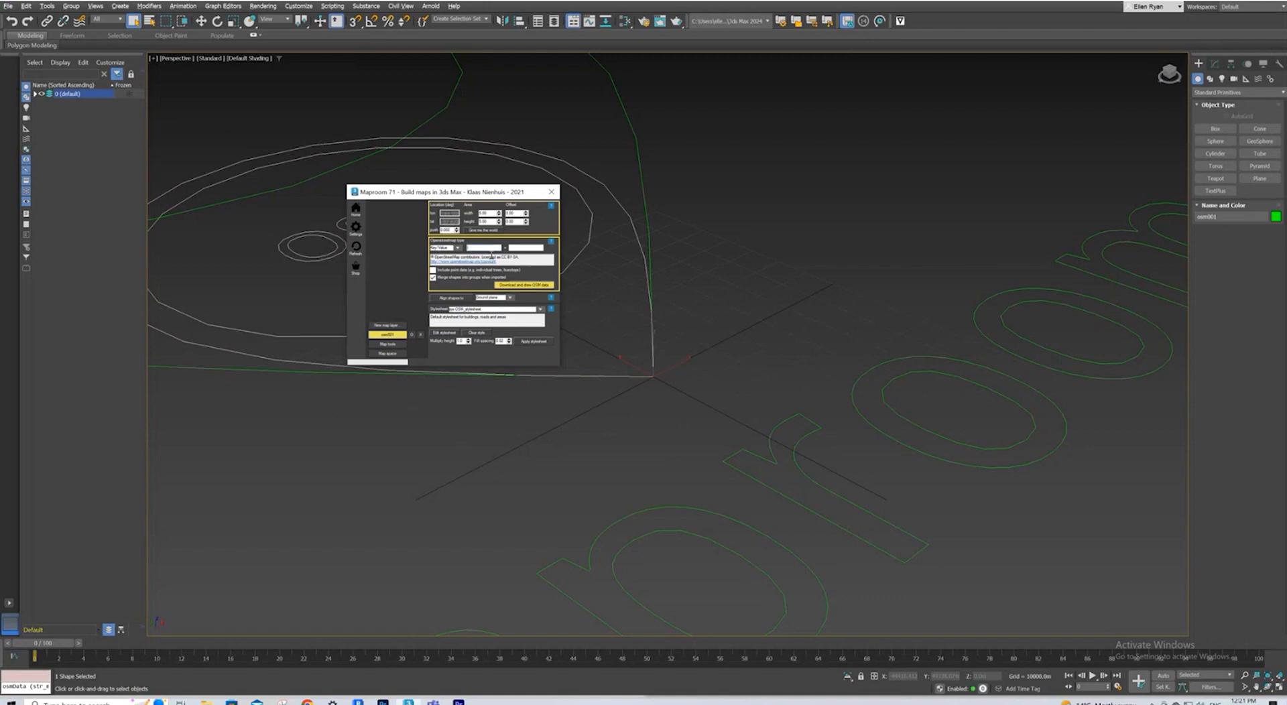
type("building:levels")
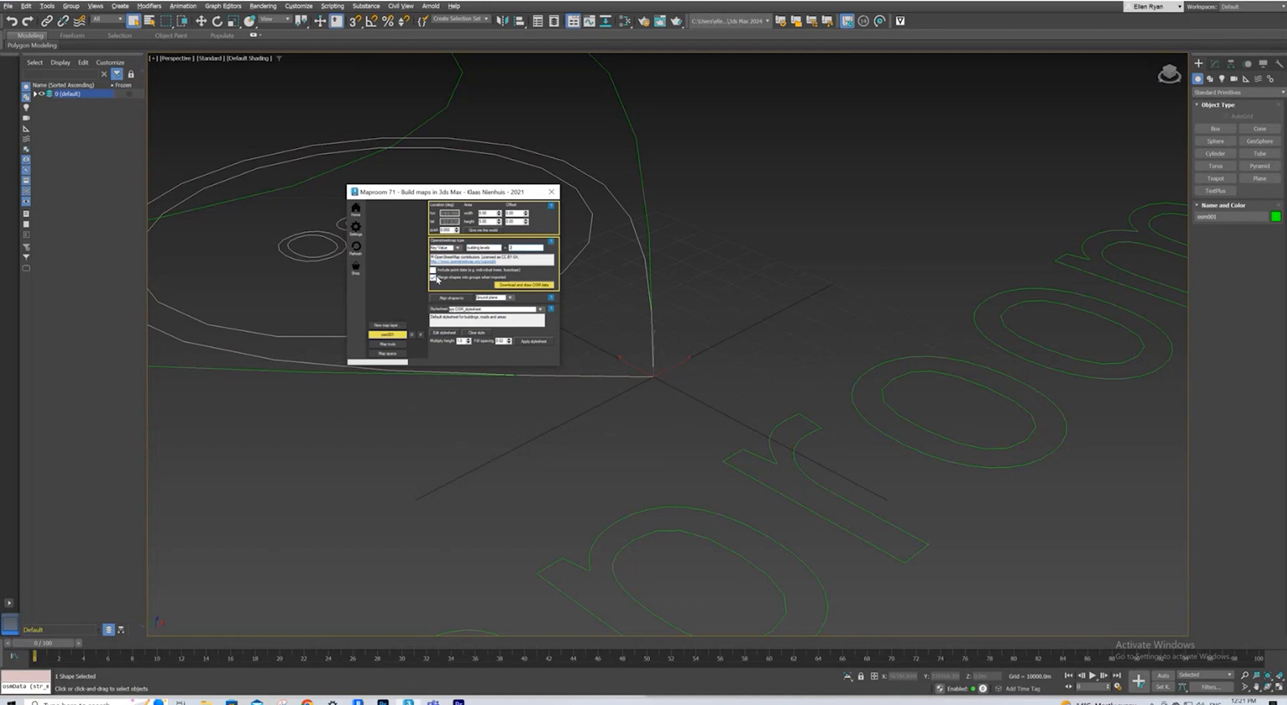
left_click(434, 278)
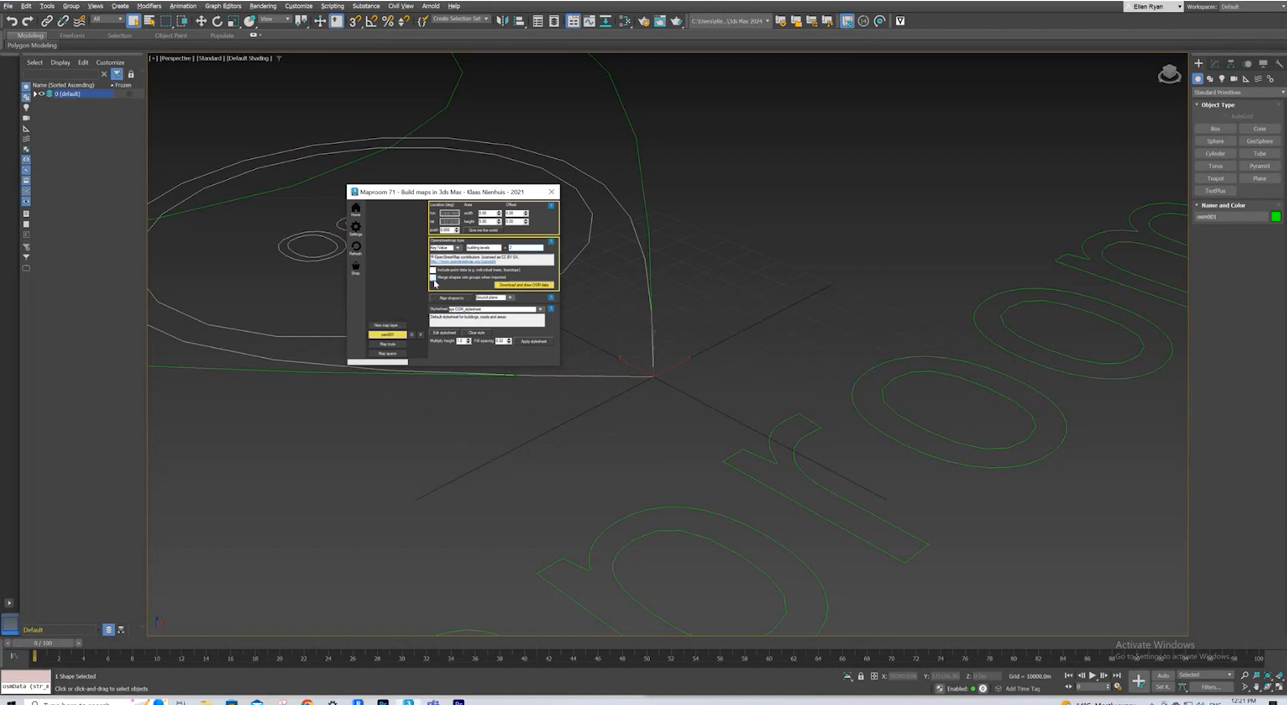
mouse_move(524, 293)
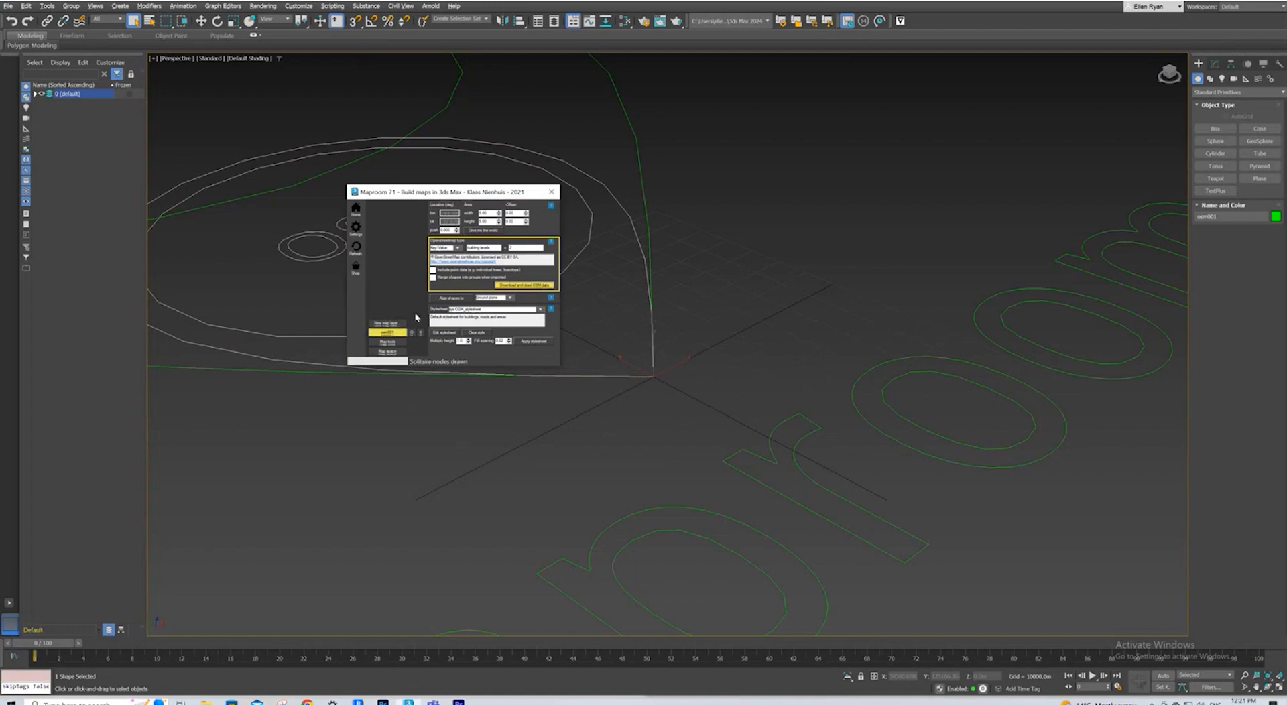
- Download and draw the Thomastown building outlines, delete stray large shapes, and select the remaining 329
left_click(523, 284)
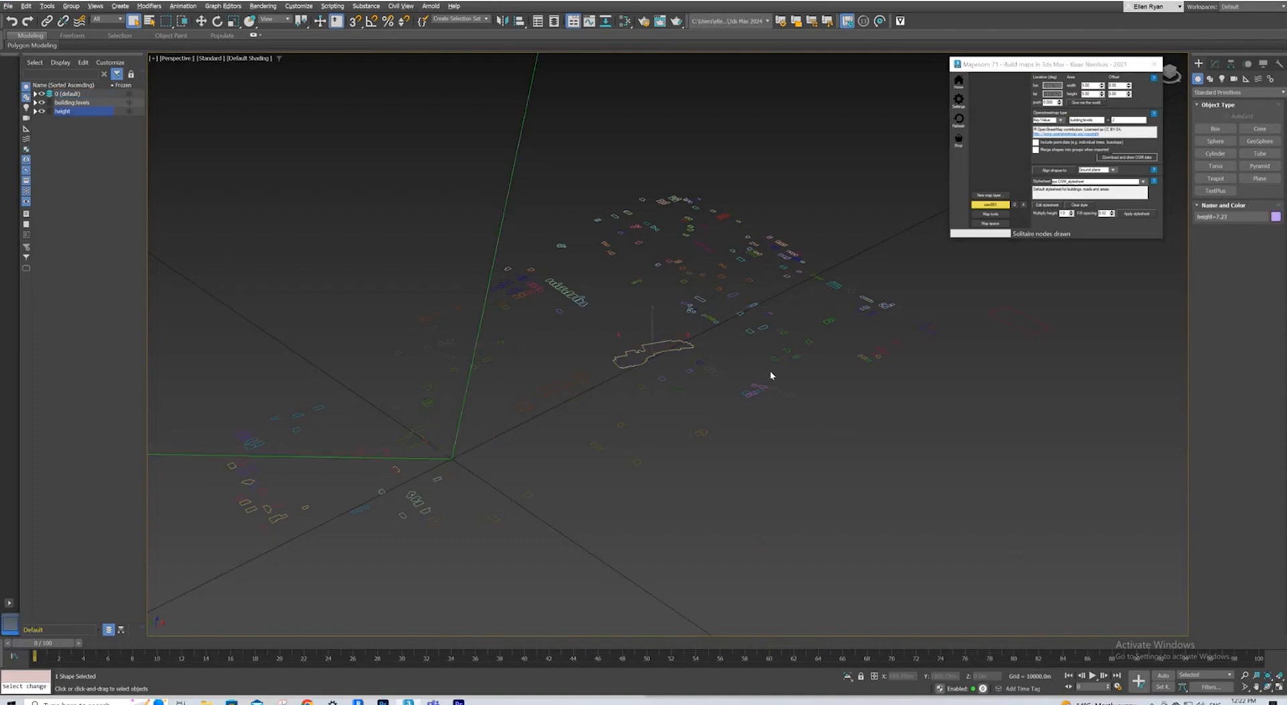
mouse_move(607, 359)
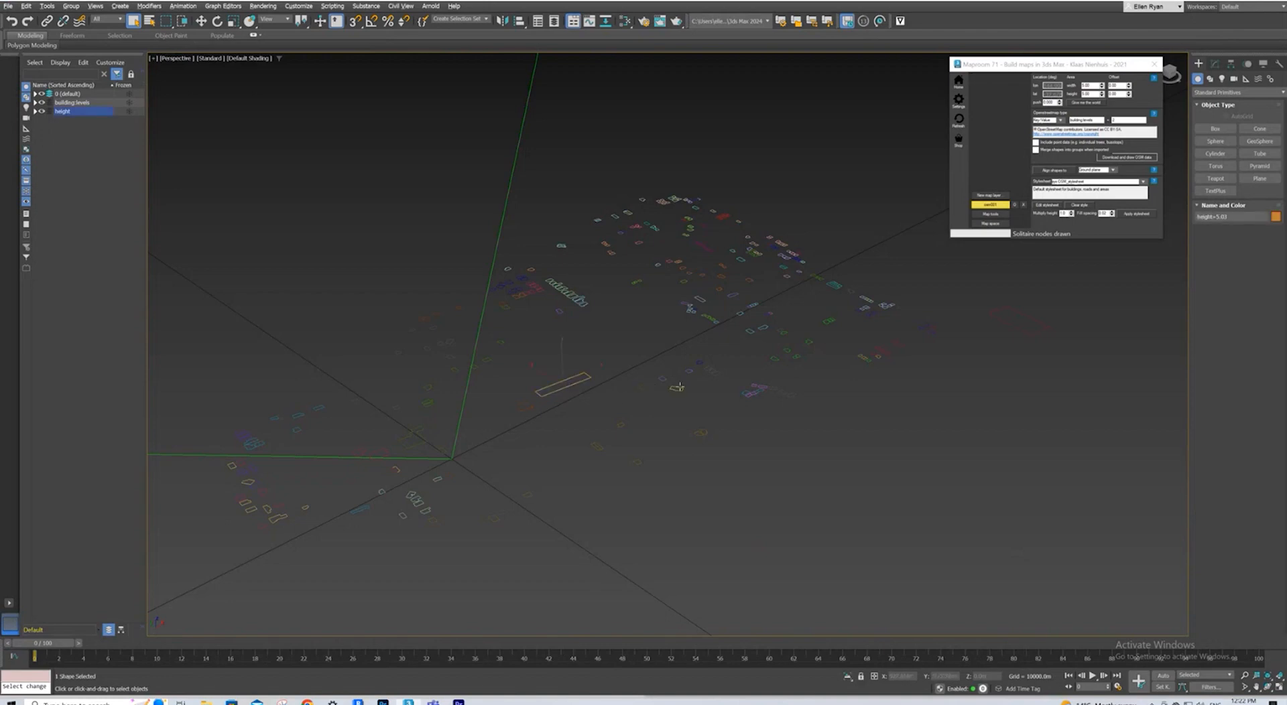
left_click(530, 415)
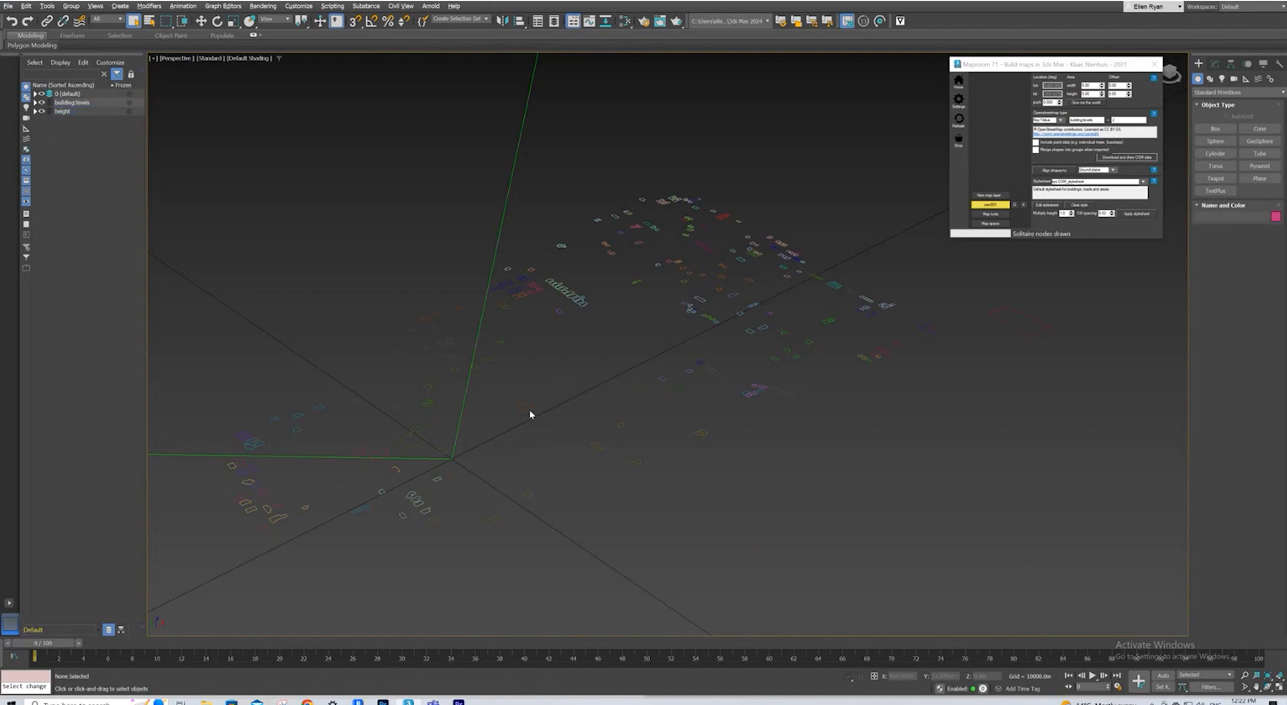
mouse_move(522, 411)
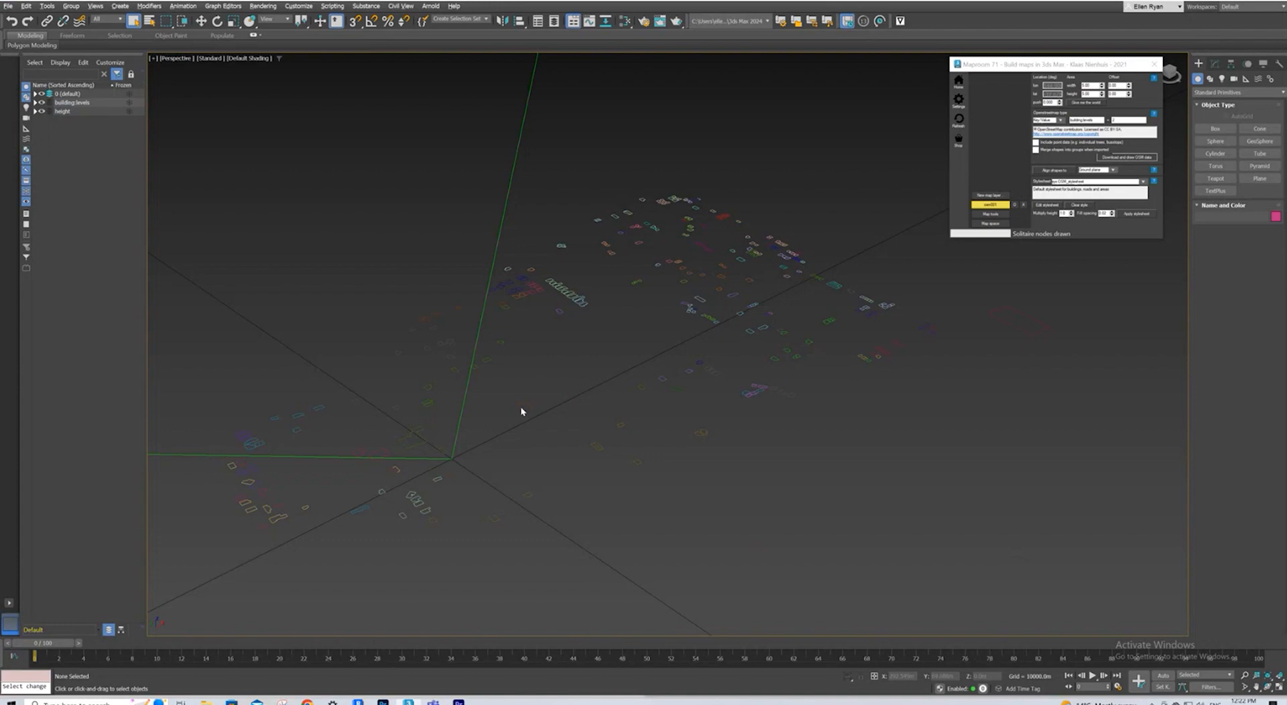
mouse_move(515, 413)
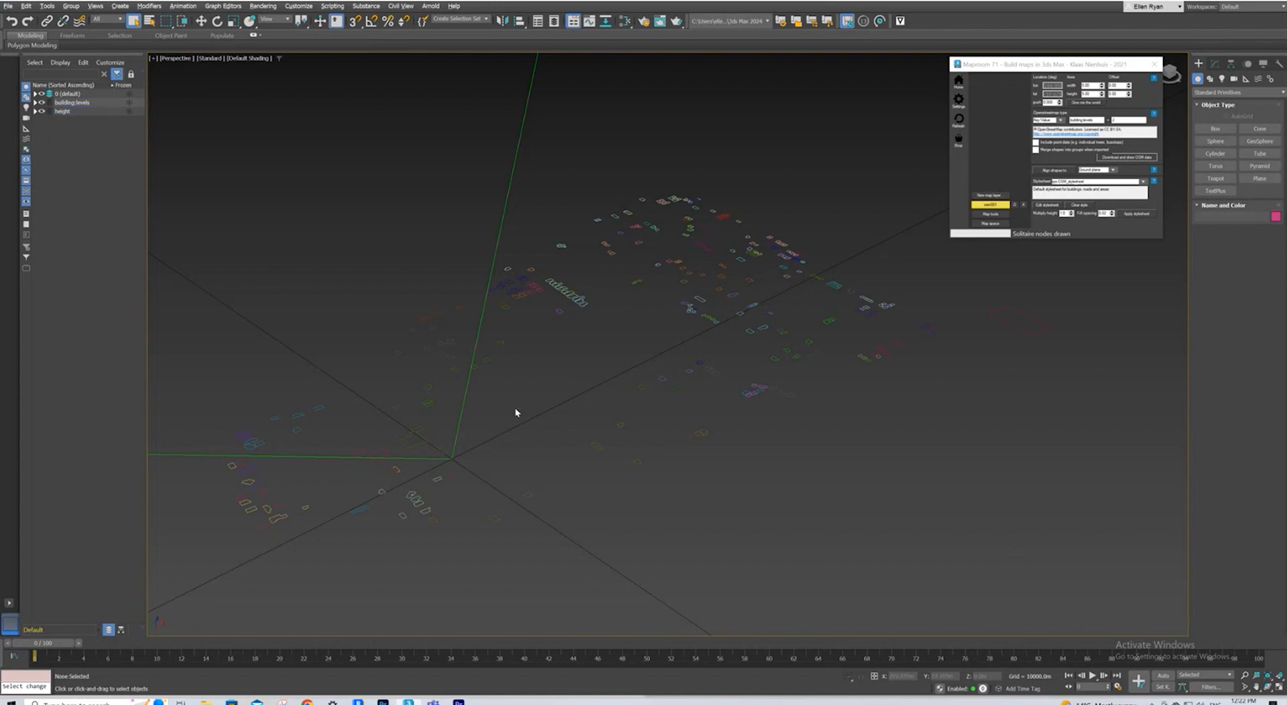
mouse_move(515, 222)
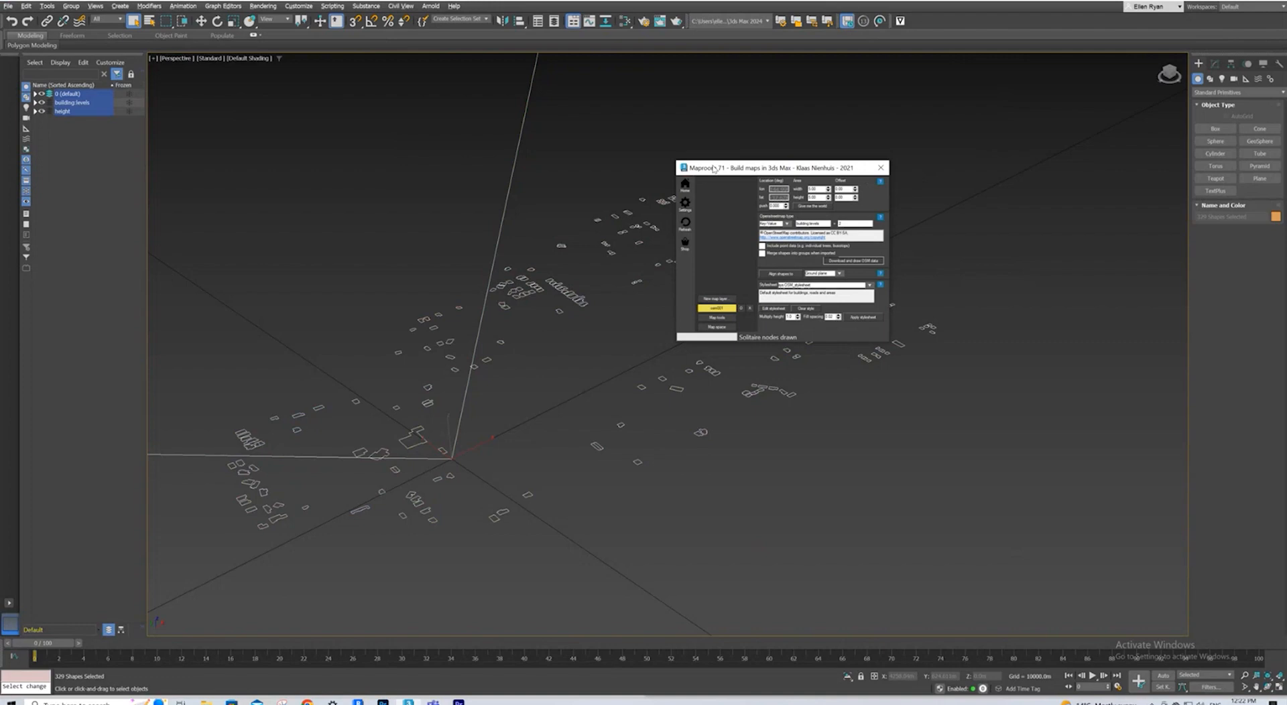
- Export the 329 selected building shapes to test5.kml in the KMLS folder
left_click_drag(767, 168, 829, 187)
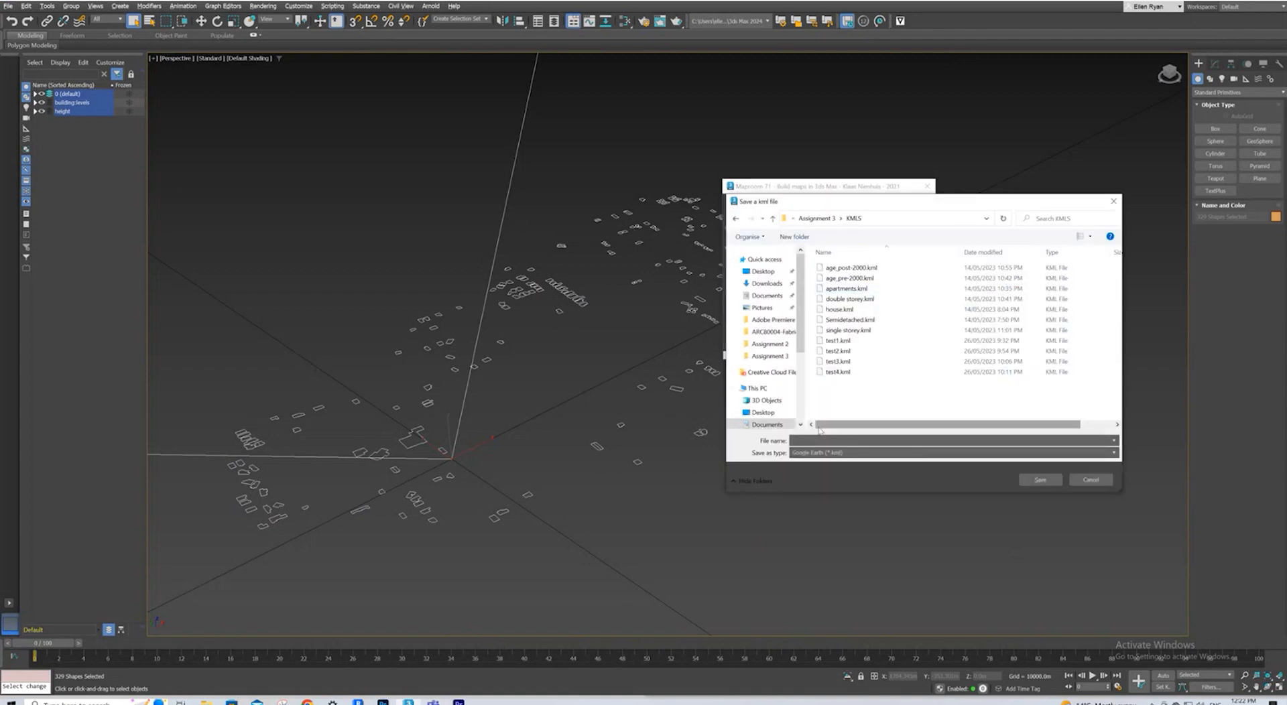
type("test5")
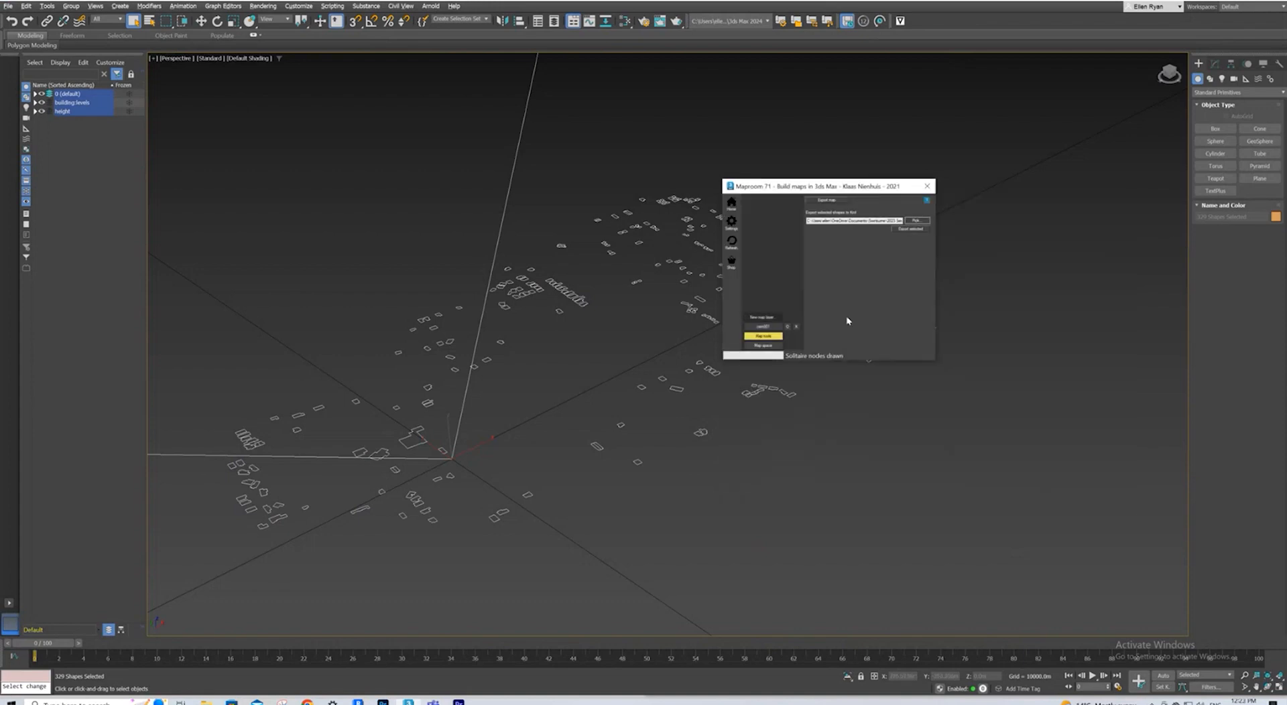
left_click(909, 229)
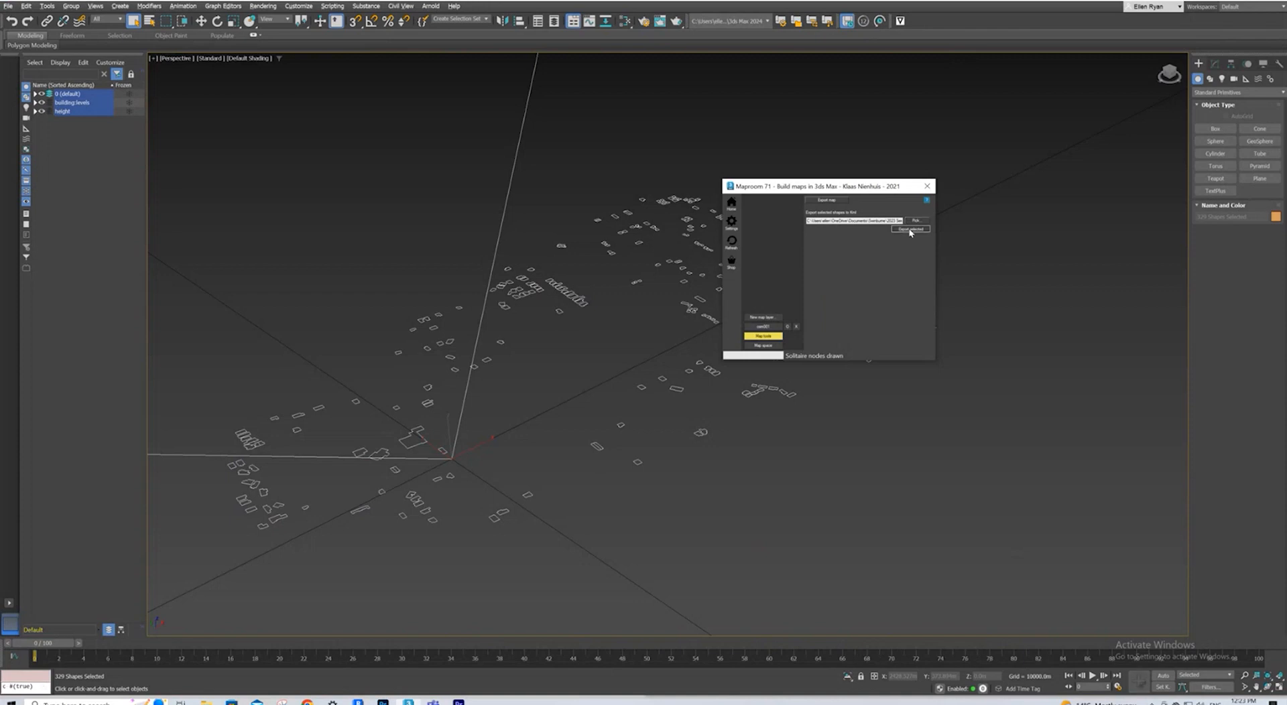
left_click(909, 230)
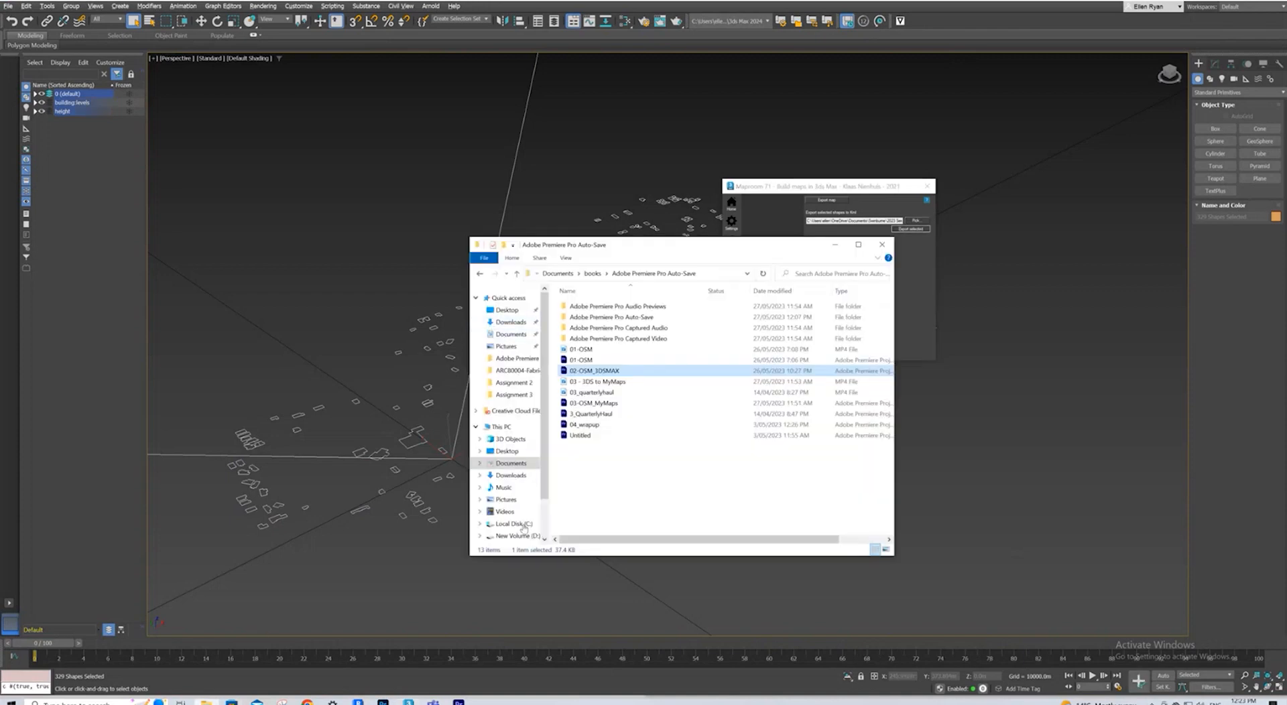
- Confirm test5.kml is in Documents > Assignment 3 > KMLS, then close File Explorer
left_click(514, 394)
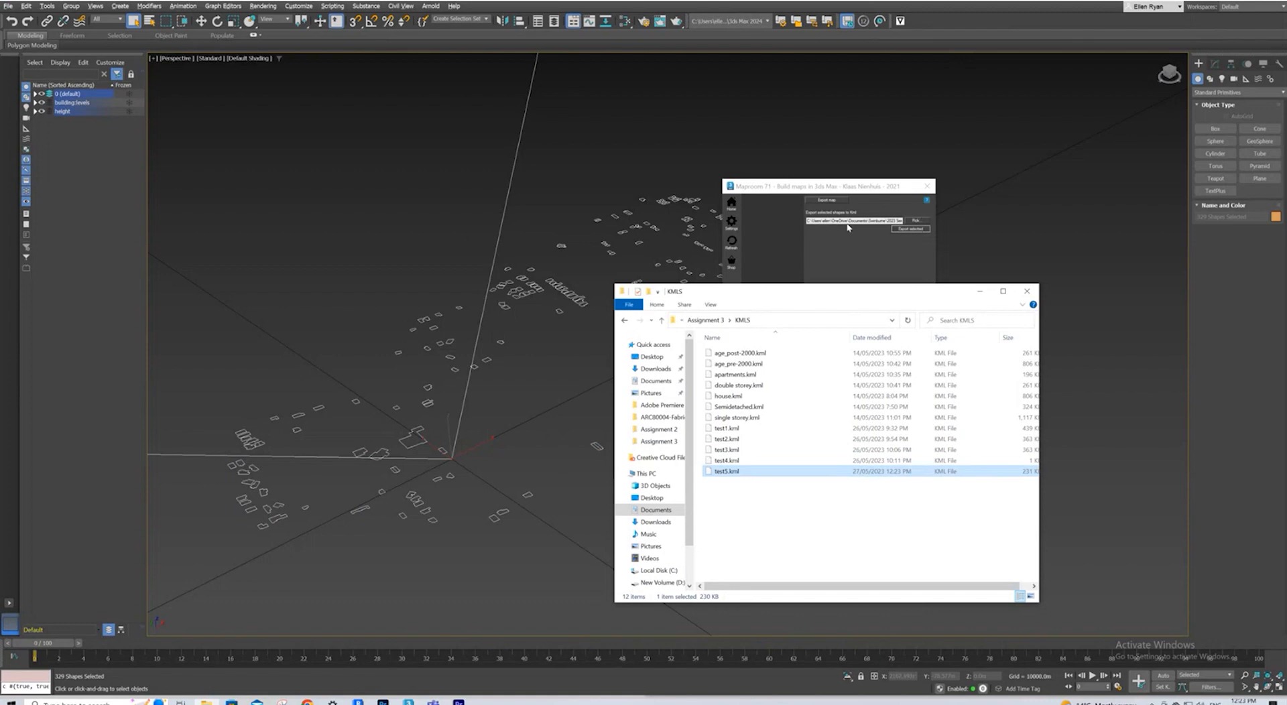
mouse_move(899, 305)
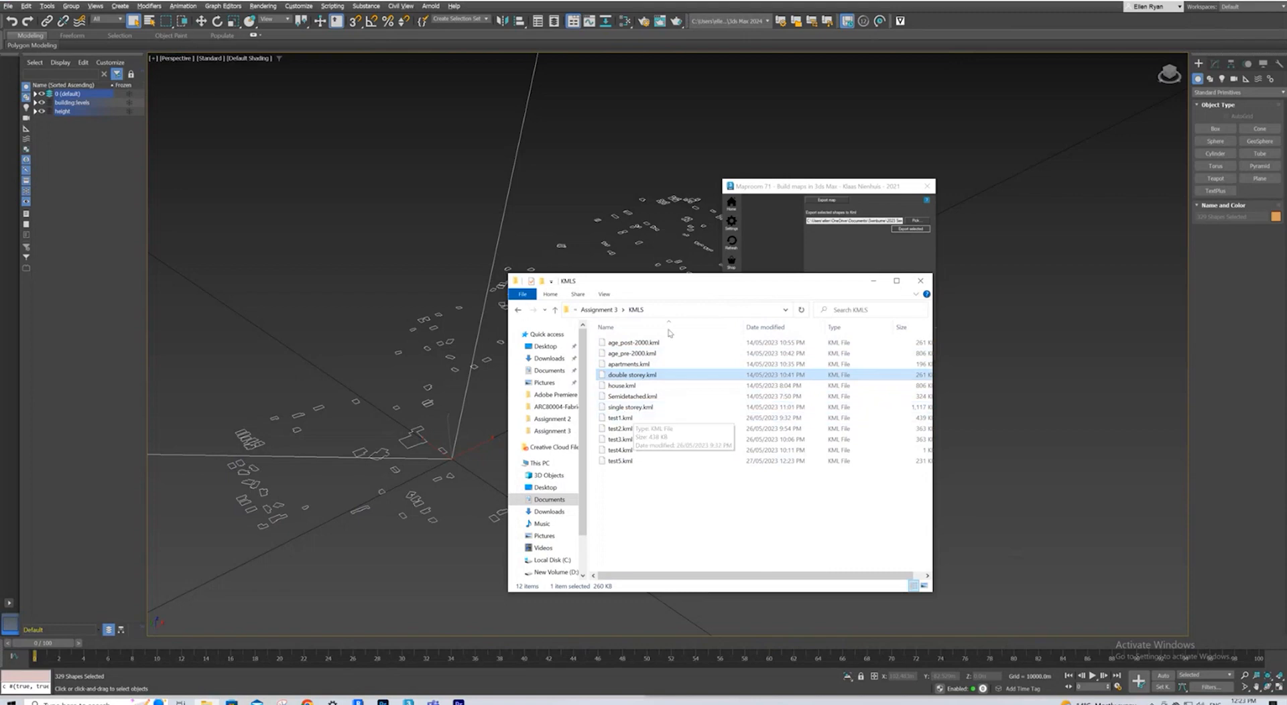
left_click(918, 281)
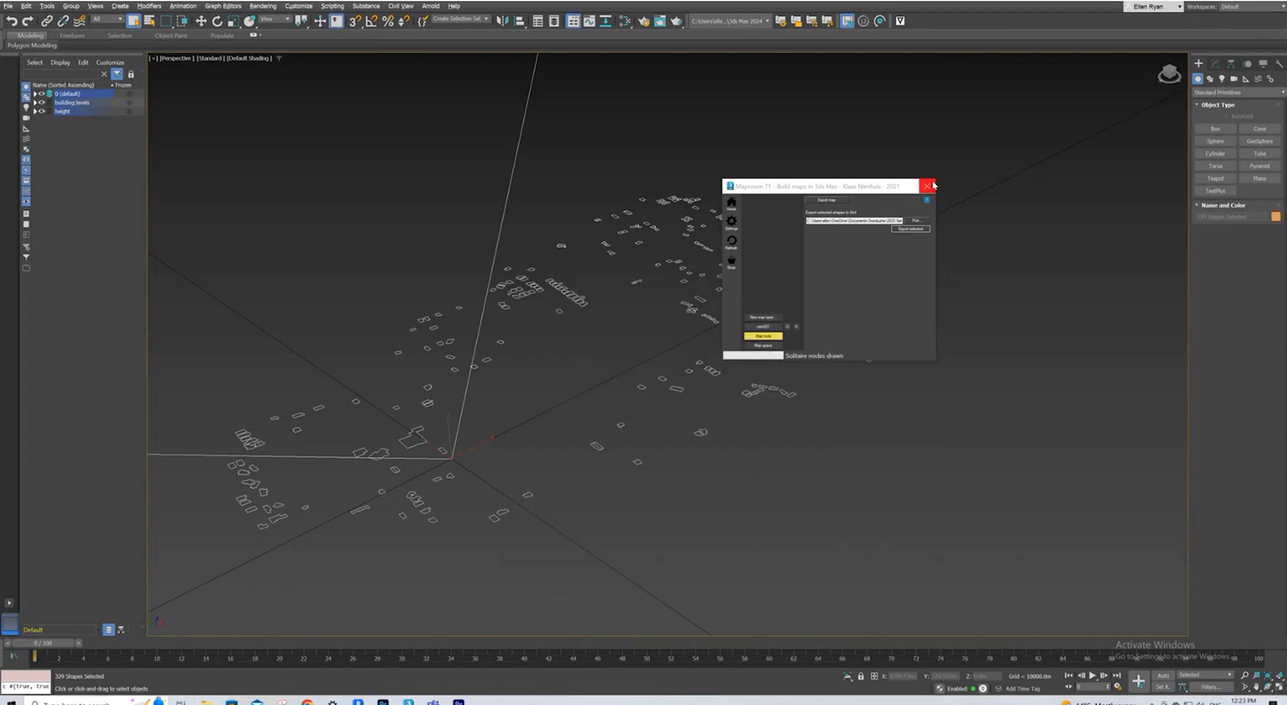
- Close the MapRoom panel, leaving the 329 building outlines in the viewport
left_click(928, 186)
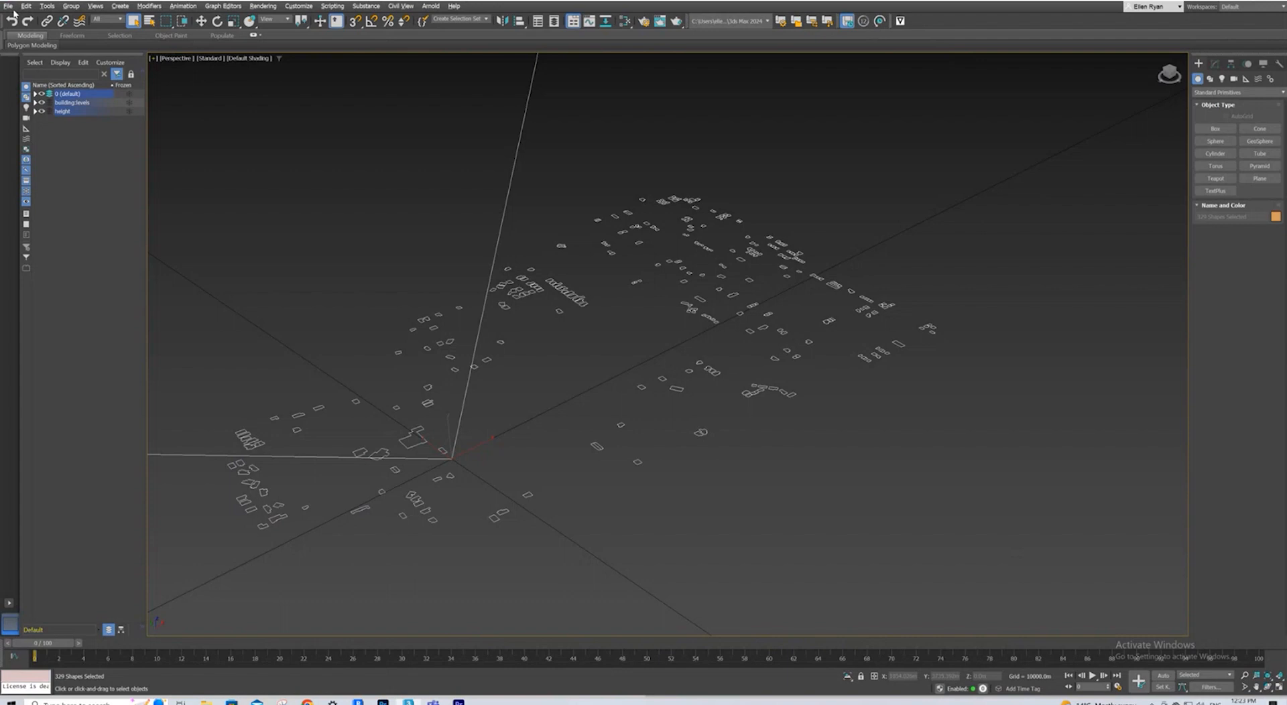
left_click(8, 7)
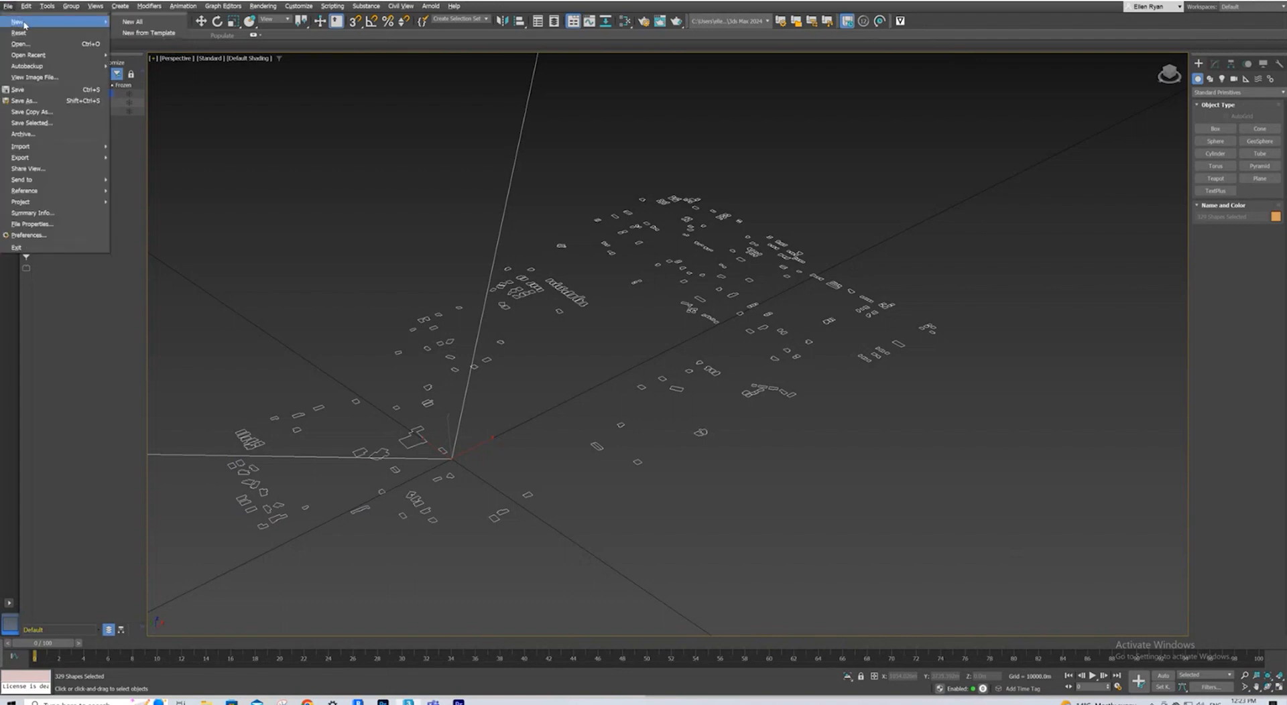
- Start a new empty scene, discarding the building outlines without saving
left_click(15, 23)
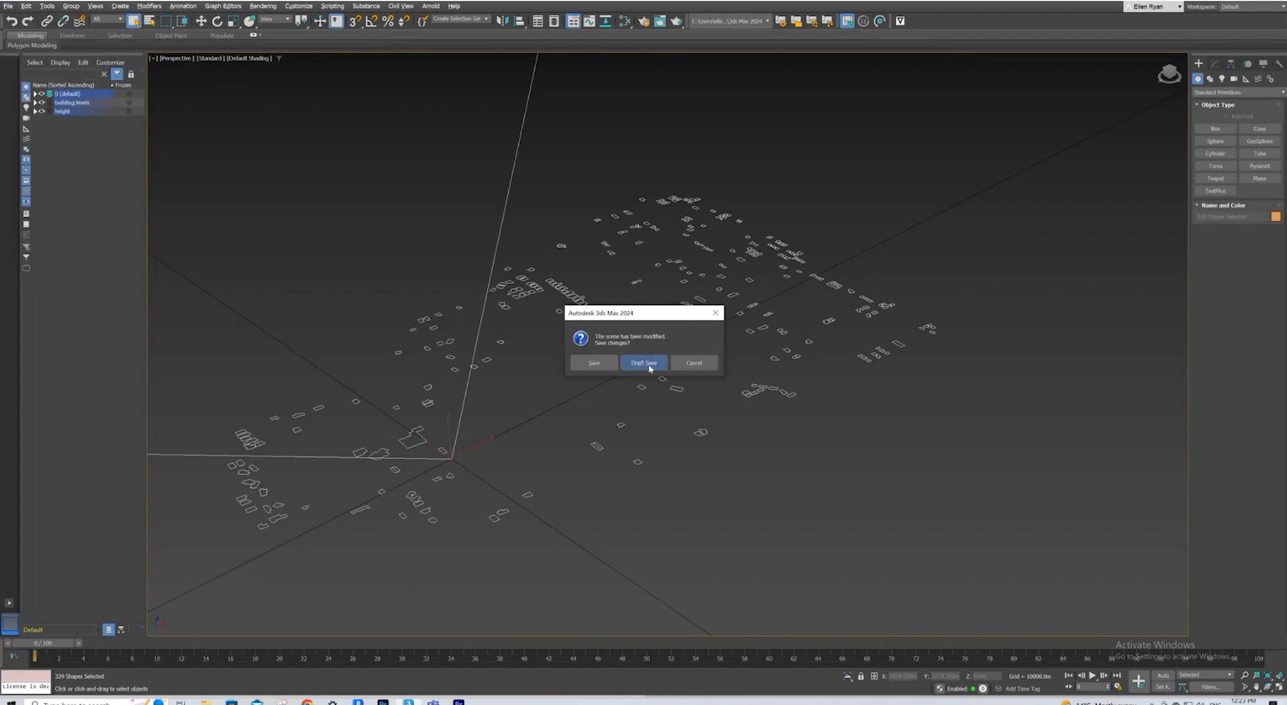
left_click(643, 363)
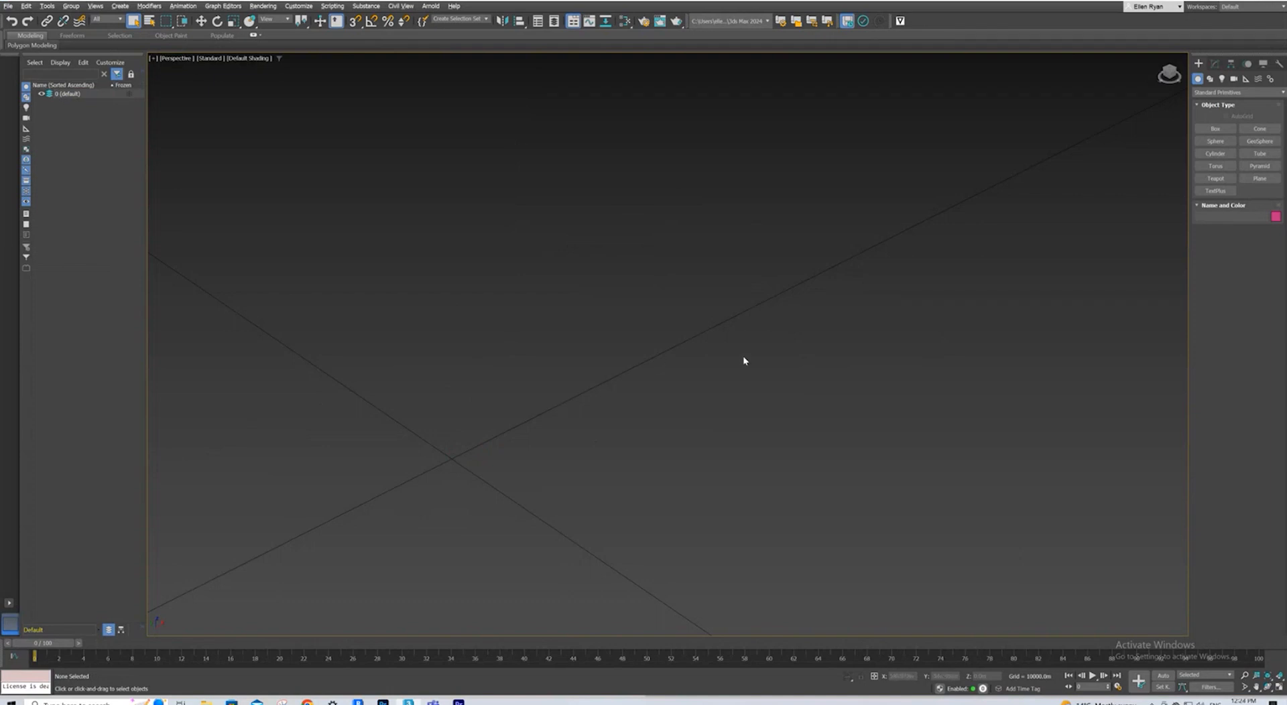
mouse_move(522, 315)
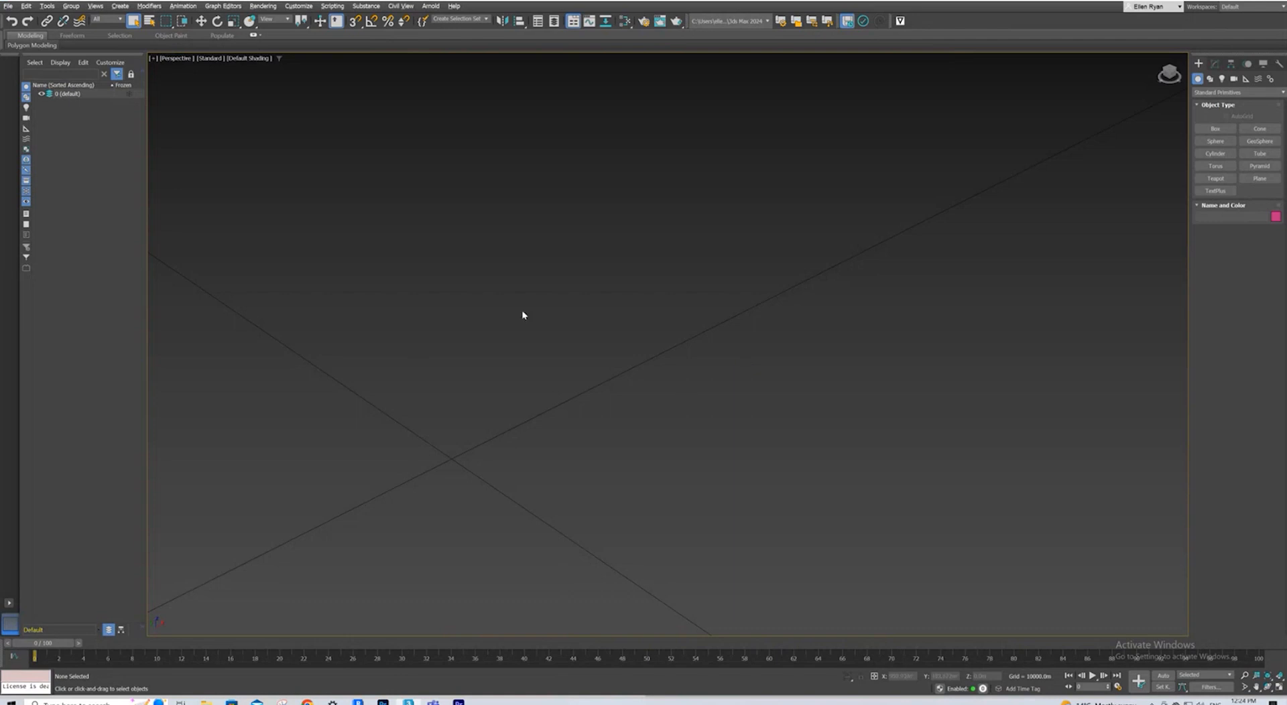
mouse_move(353, 696)
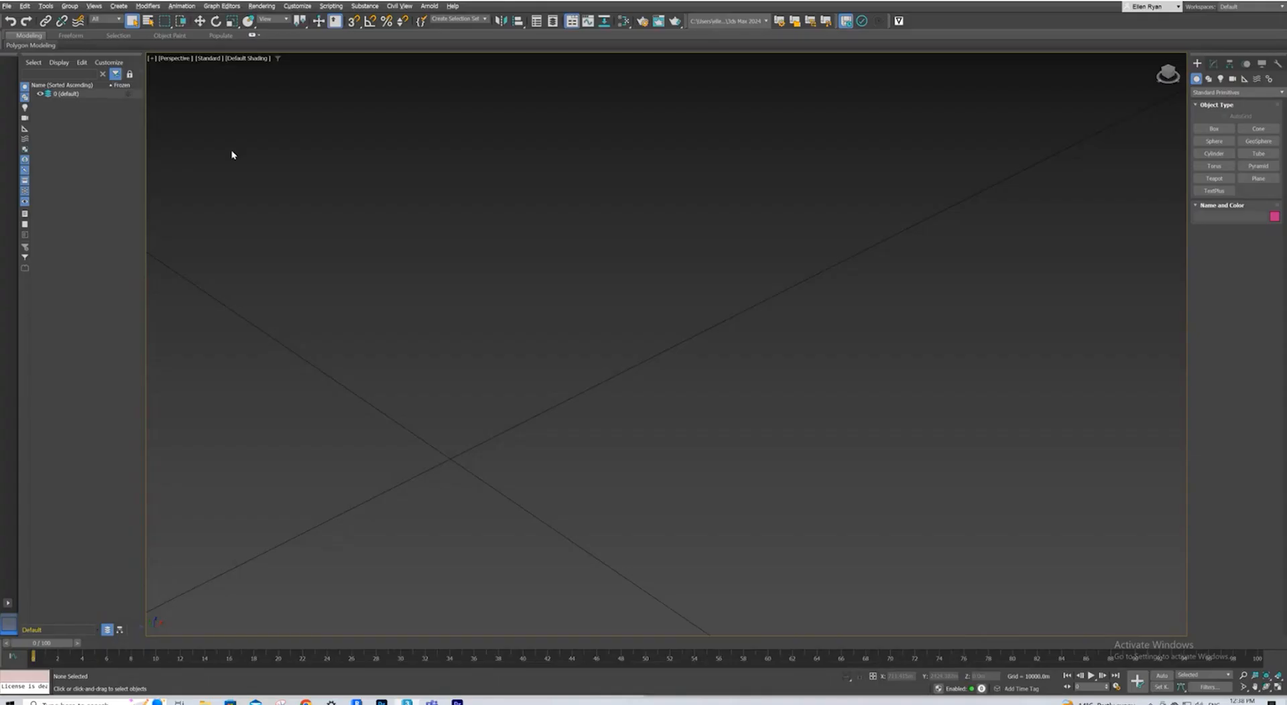
mouse_move(154, 37)
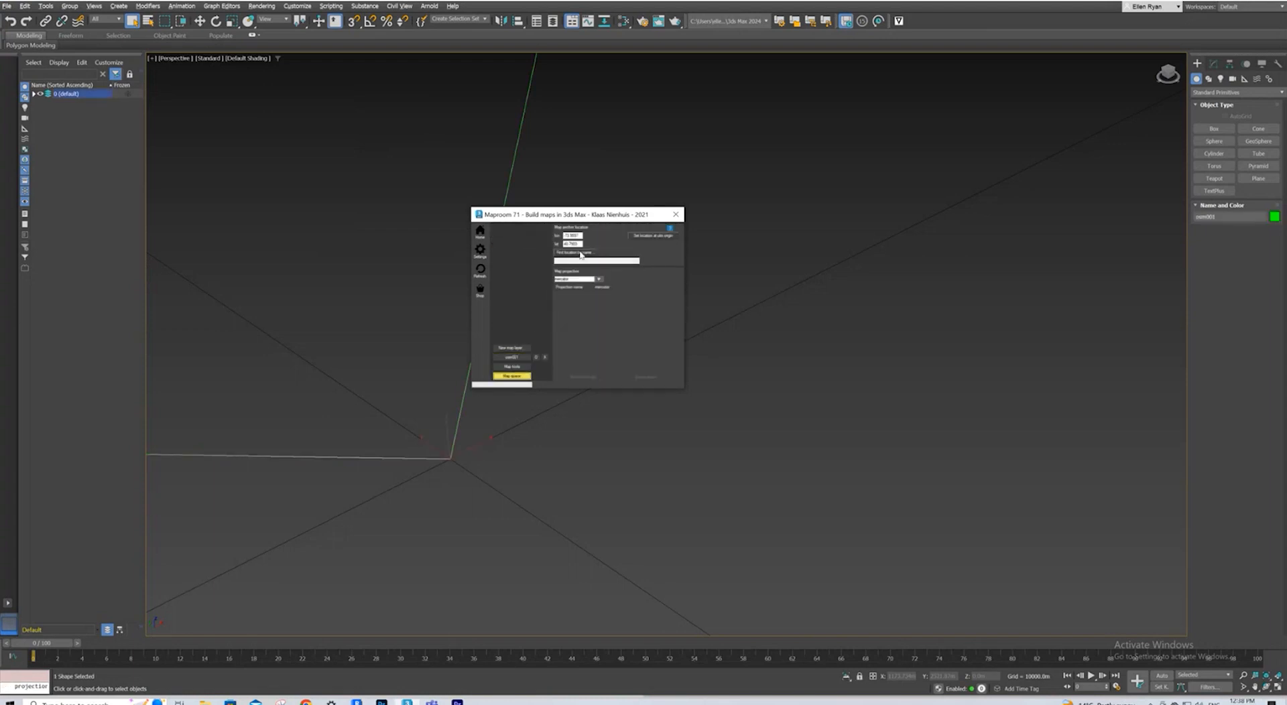
- Locate the new map at Thomastown by name and view the OpenStreetMap stylesheet choices
left_click(574, 253)
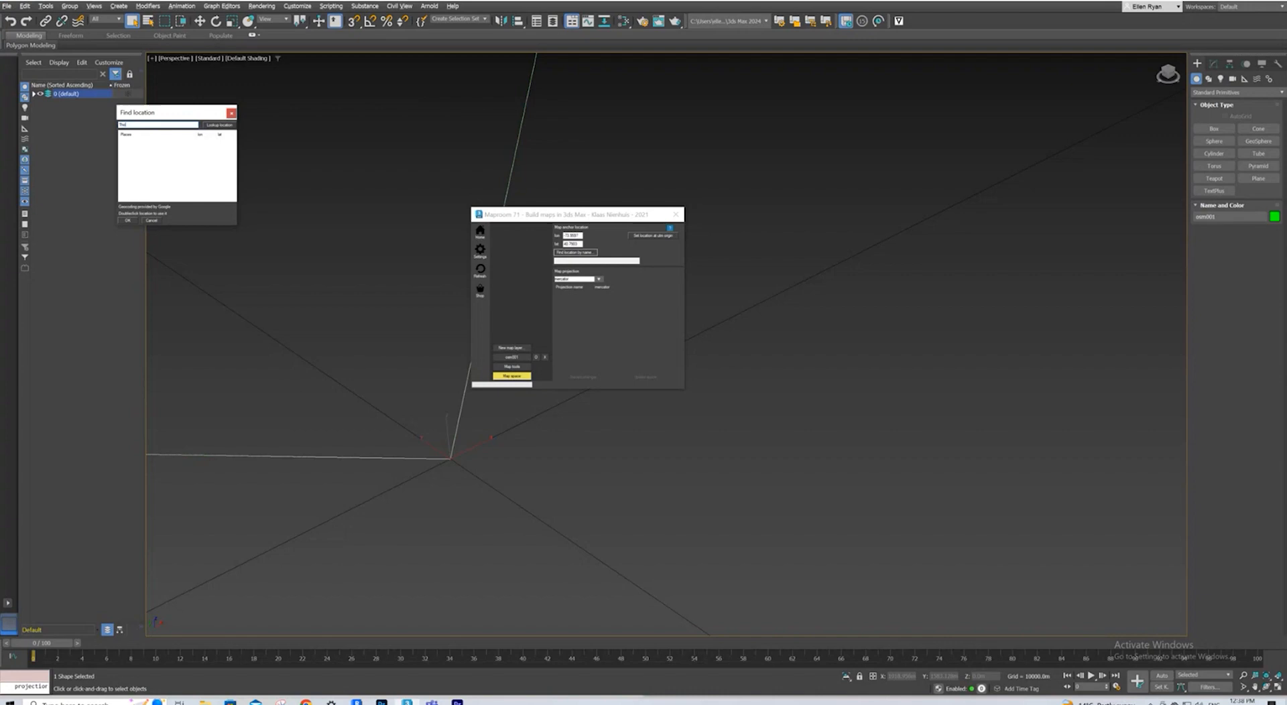
type("Thomastown")
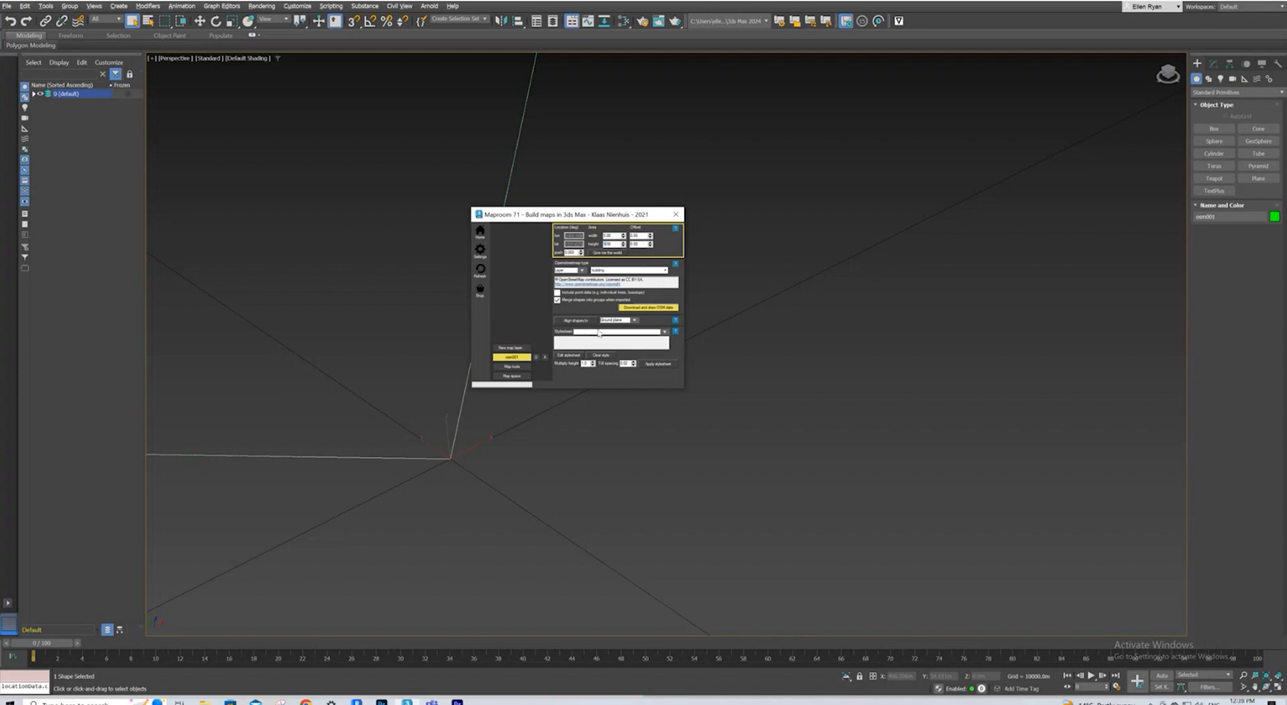
left_click(665, 332)
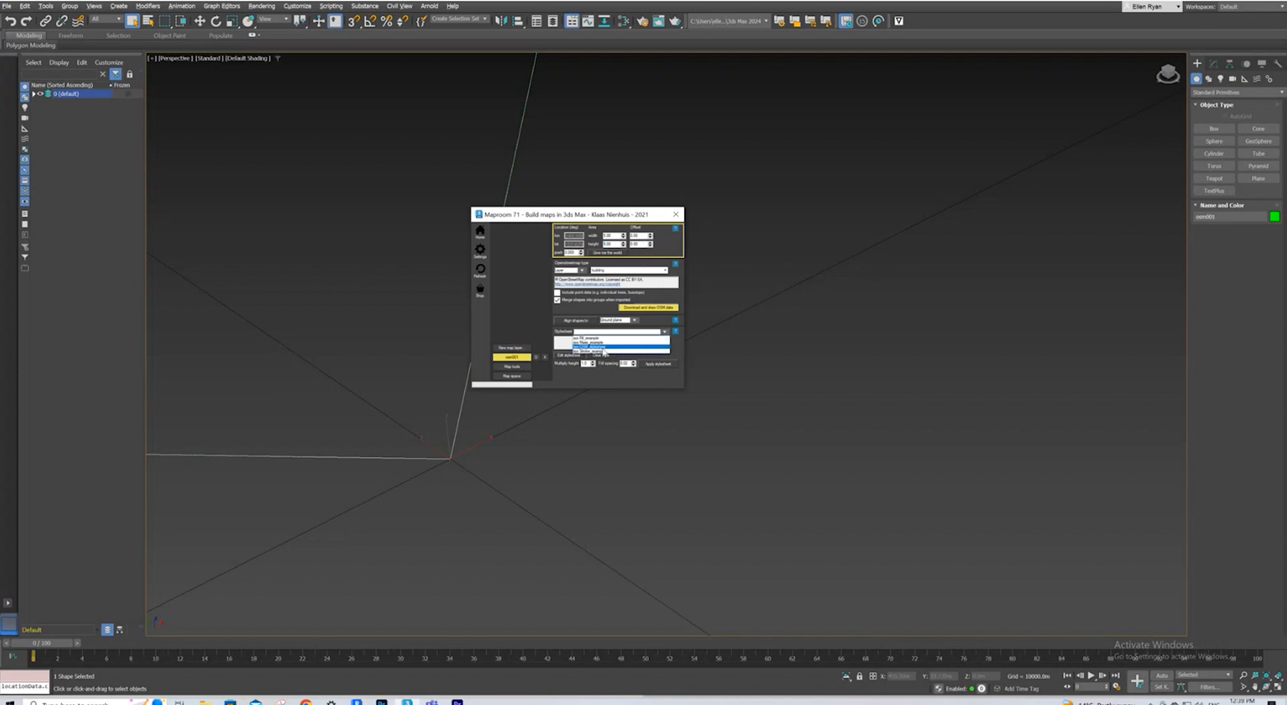
- Choose the default buildings-and-roads stylesheet for the MapRoom import
left_click(611, 345)
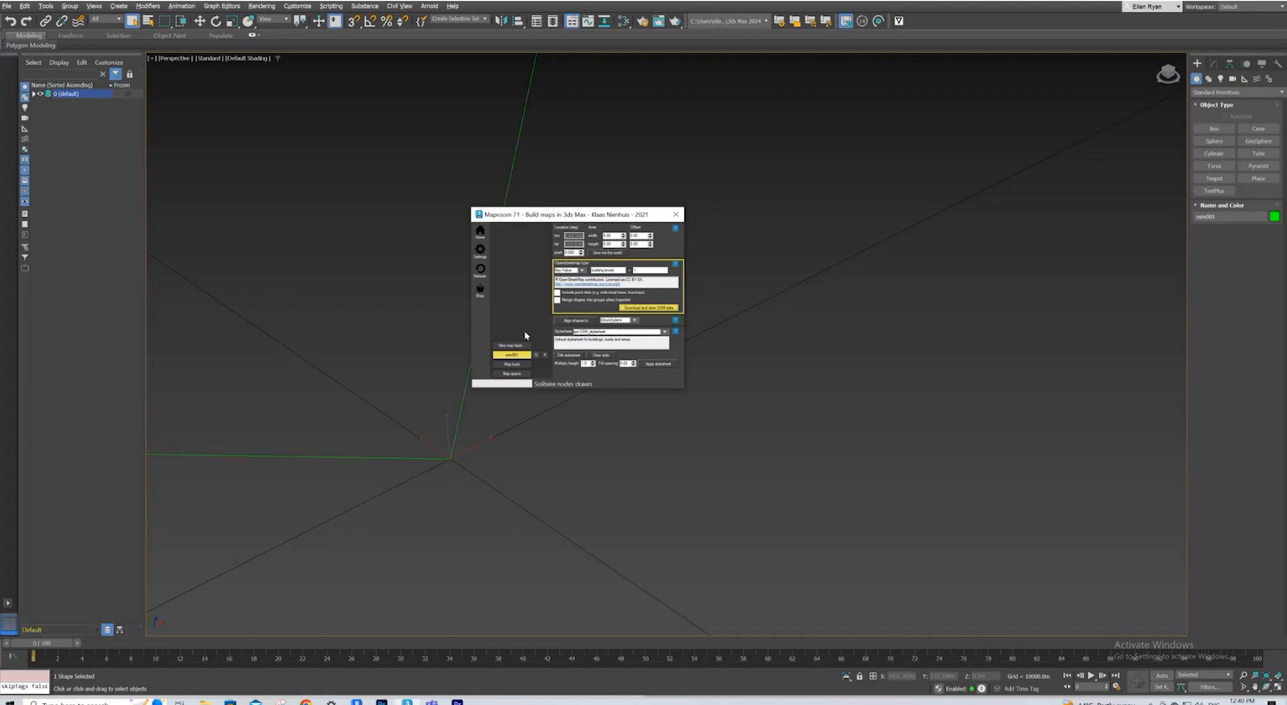
- Download and draw the Thomastown building outlines, then move the MapRoom panel aside
left_click(645, 307)
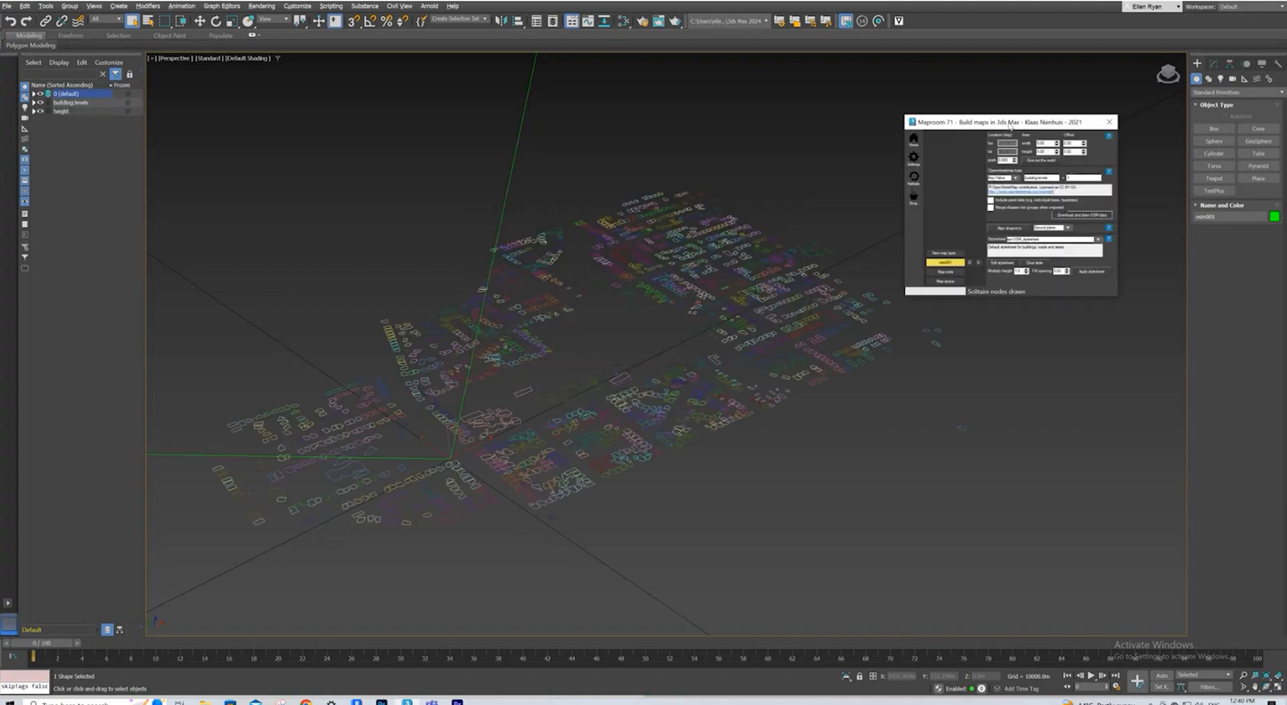
left_click_drag(1009, 121, 1027, 80)
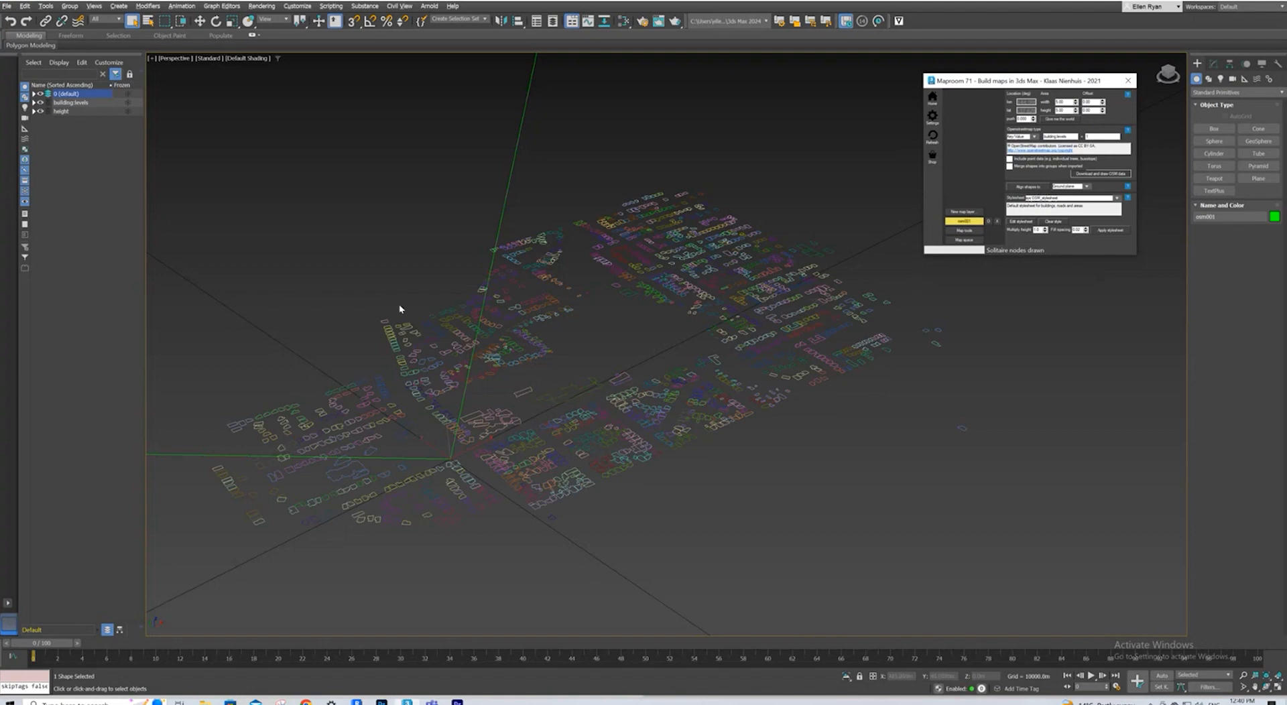
mouse_move(396, 466)
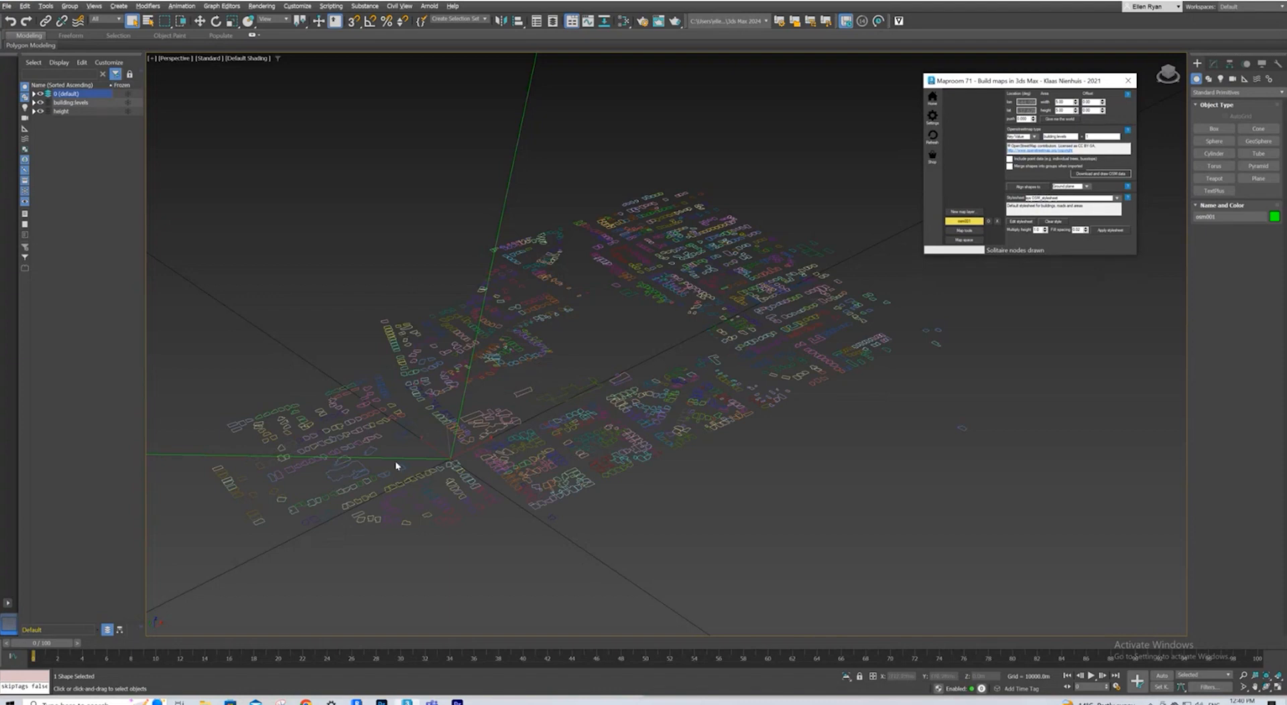
mouse_move(483, 405)
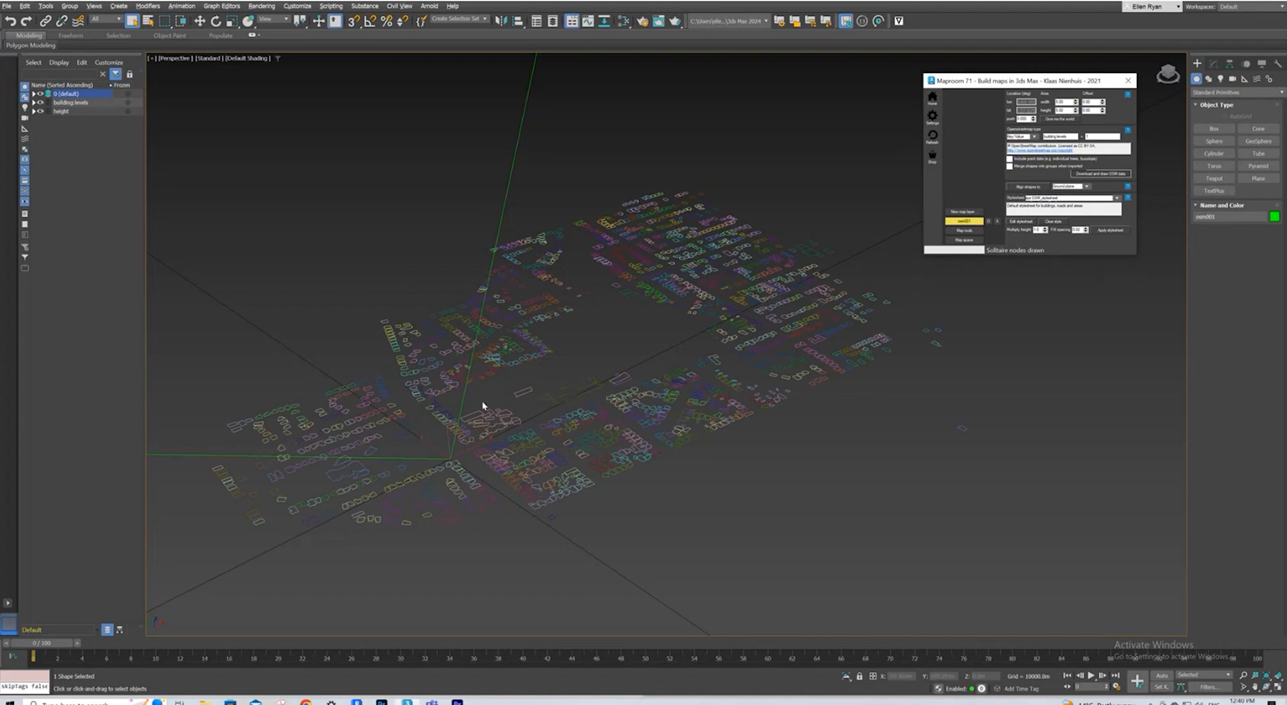
mouse_move(216, 162)
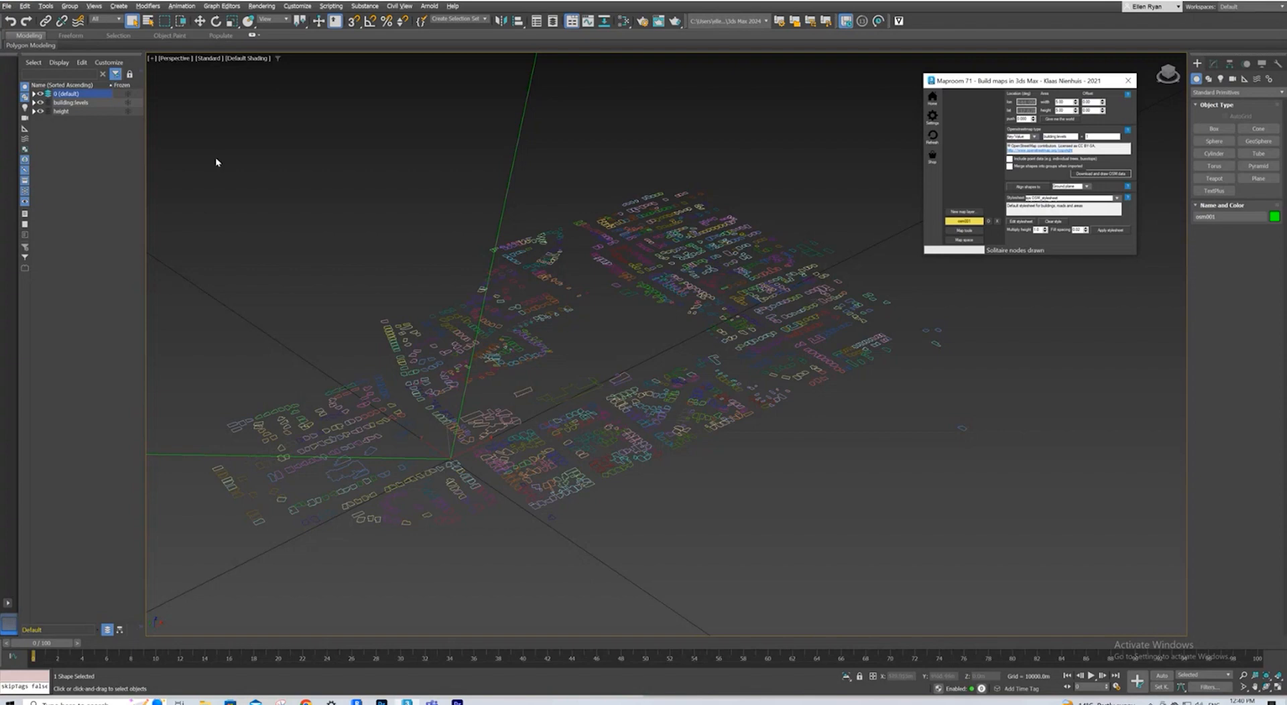
mouse_move(855, 413)
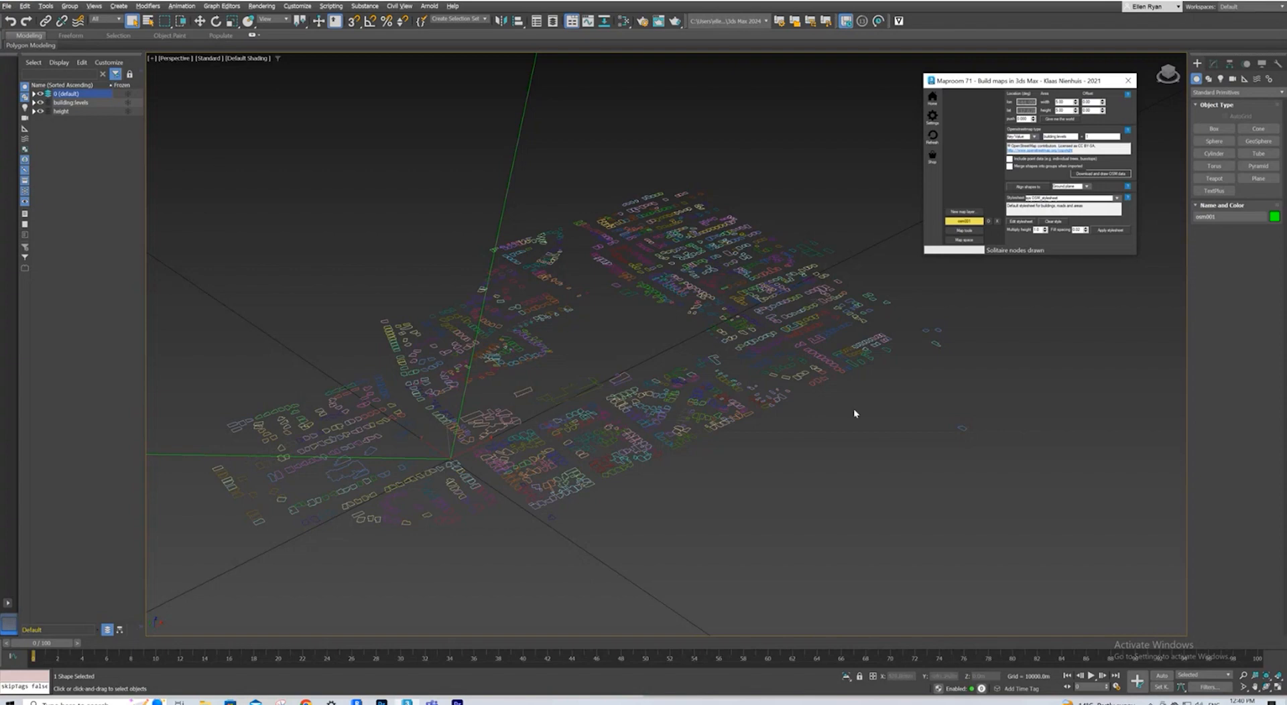
mouse_move(618, 467)
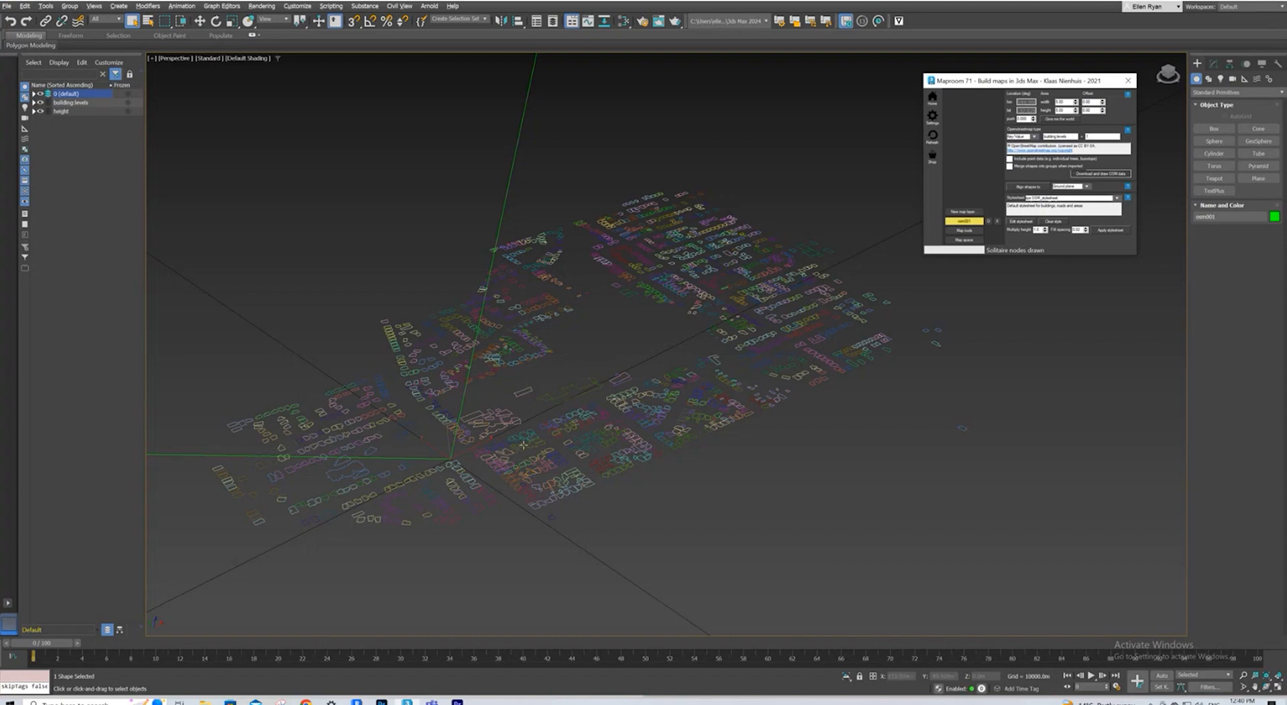
mouse_move(555, 449)
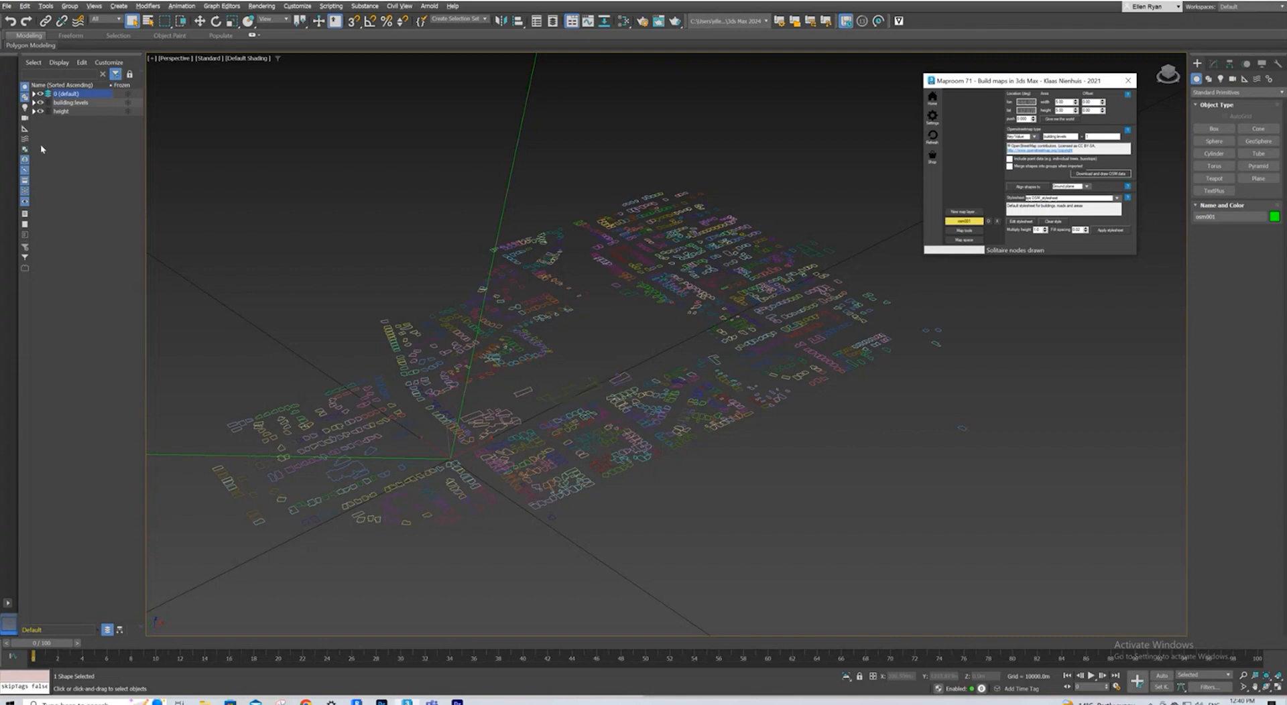
mouse_move(482, 277)
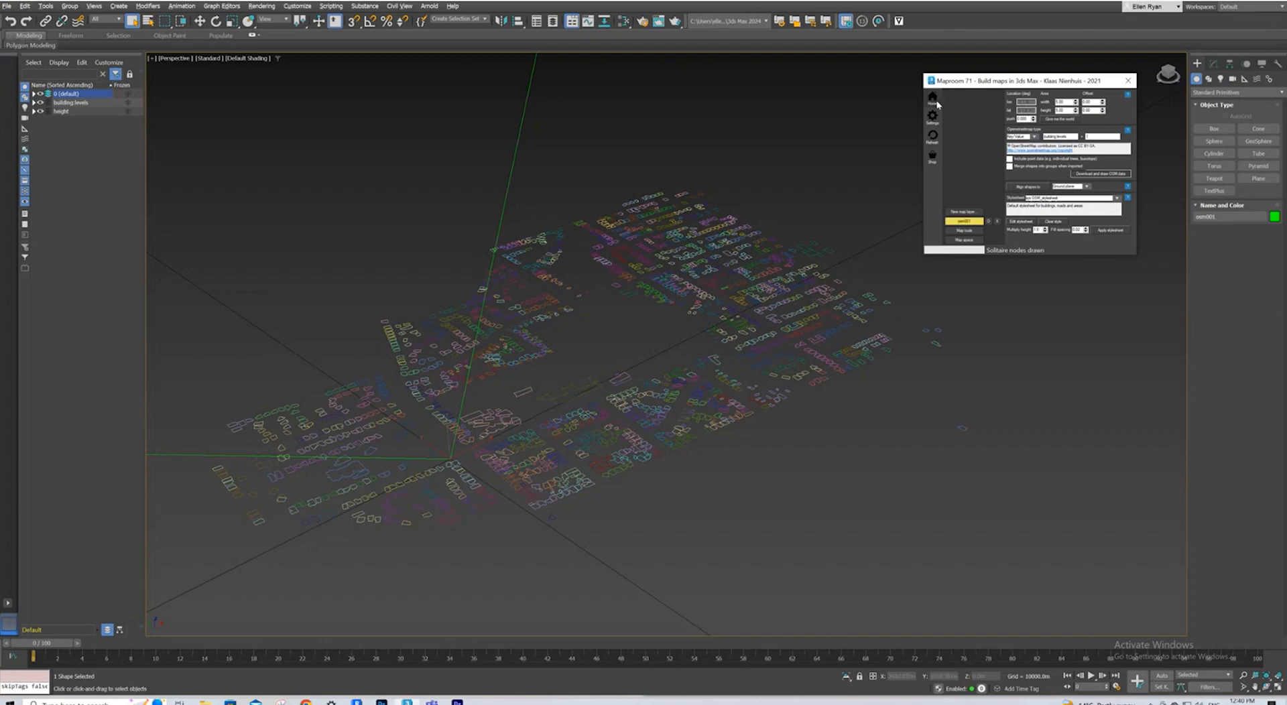
left_click(527, 389)
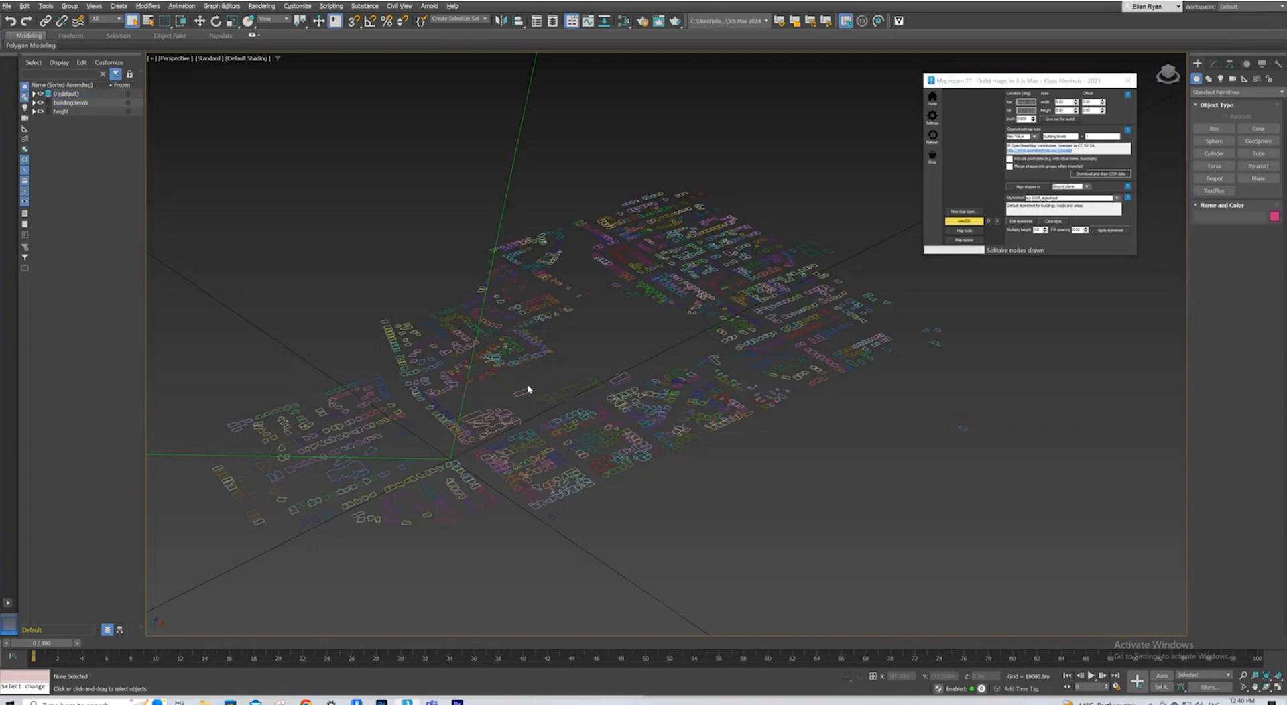
left_click(61, 111)
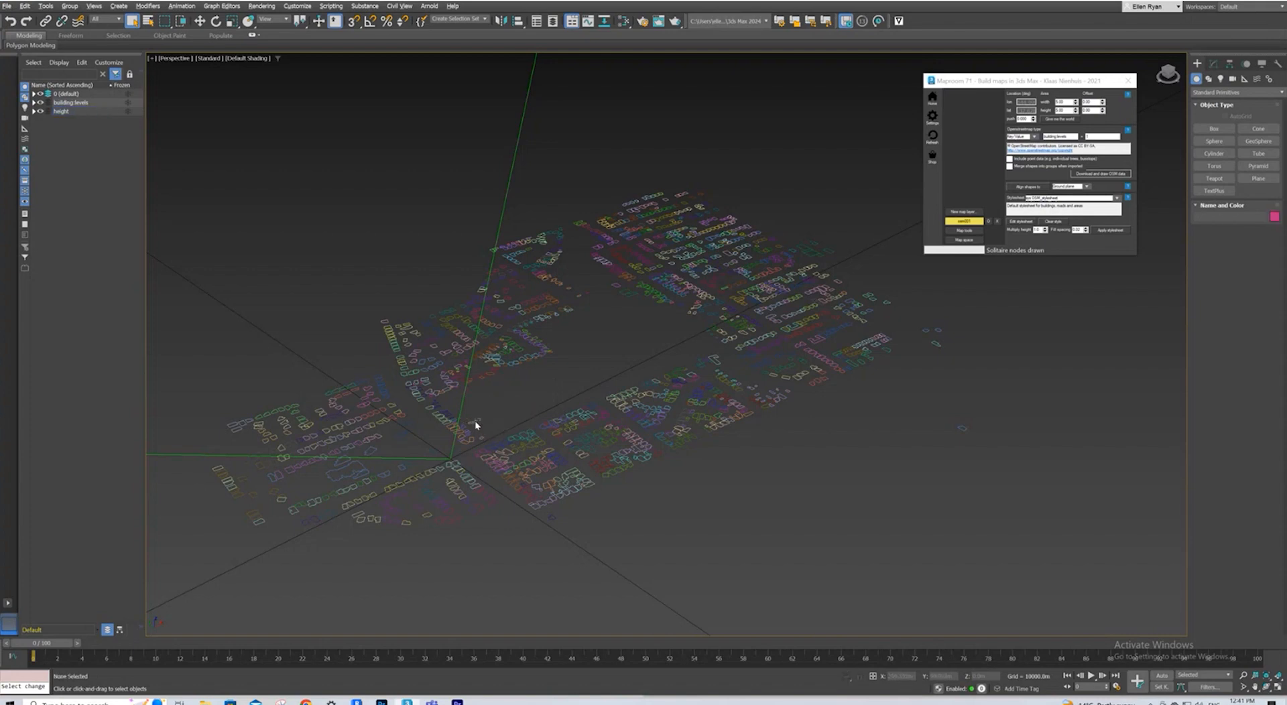
mouse_move(492, 433)
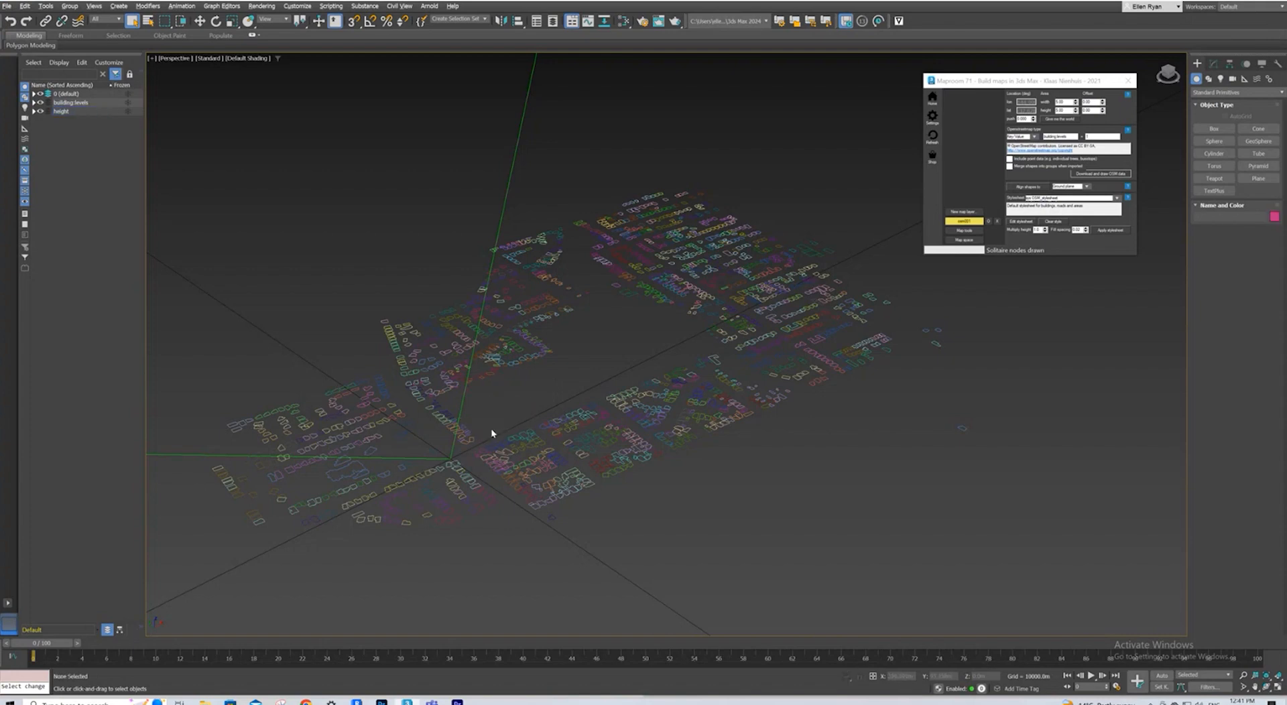
mouse_move(1057, 266)
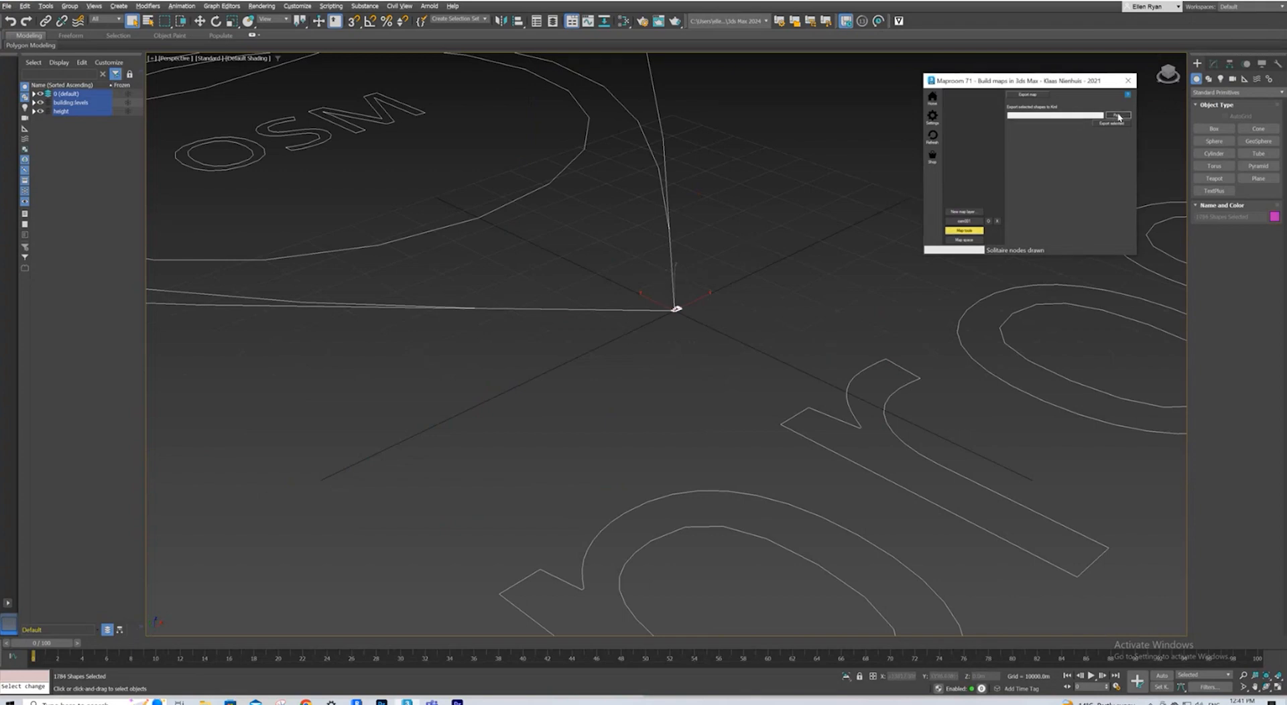
- Export the selected building outlines and save the KML file in the KMLS folder
left_click(1117, 115)
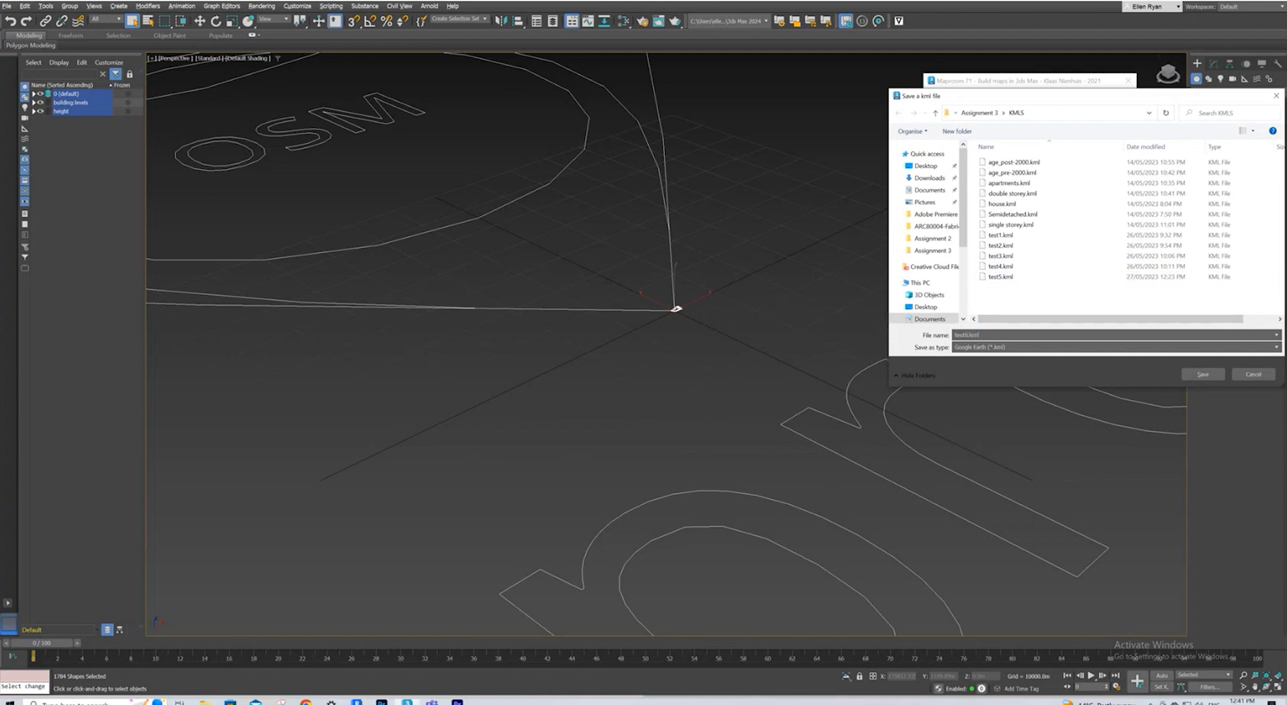
left_click(1202, 374)
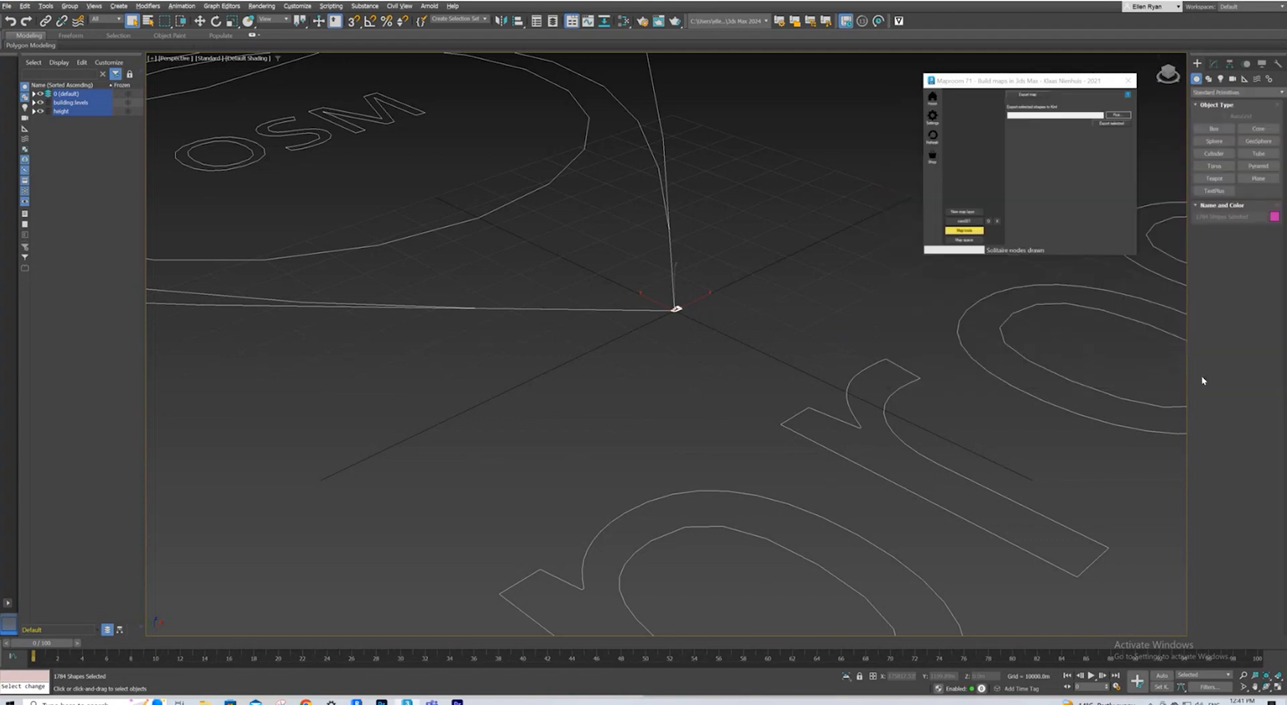